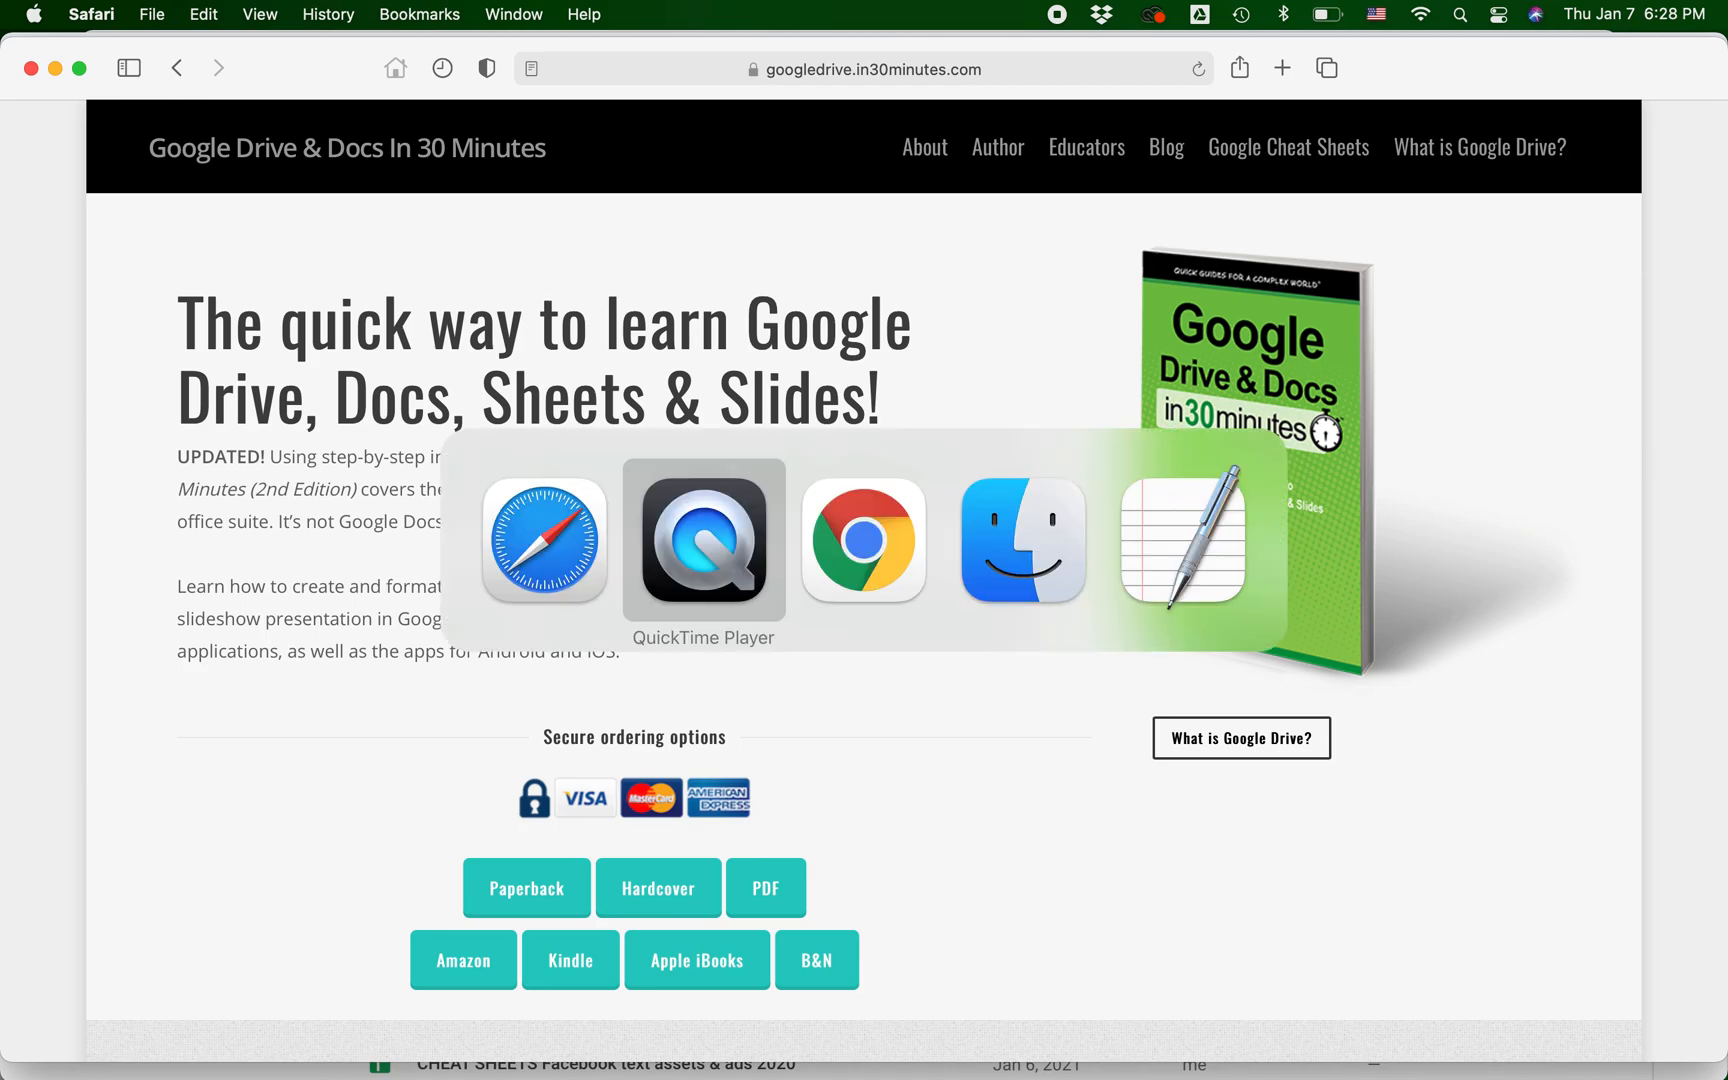
- Bring the Google Drive Chrome window to the front
left_click(863, 539)
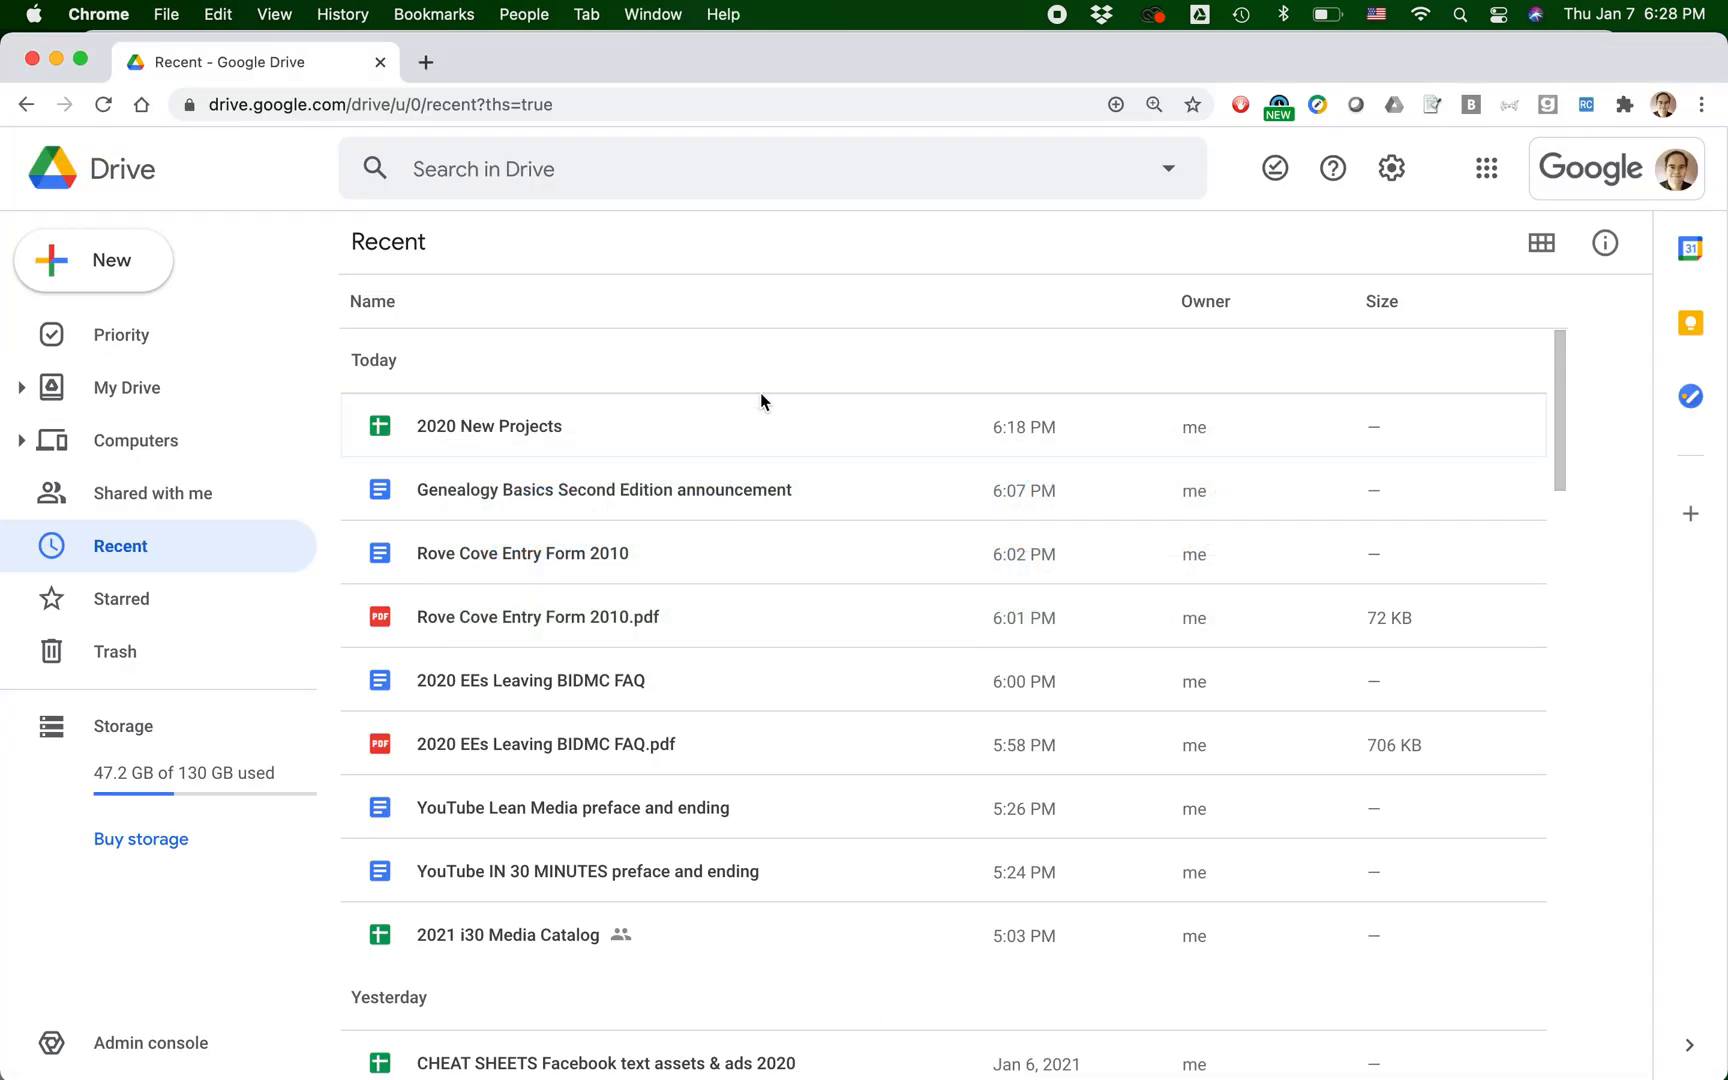
mouse_move(756, 272)
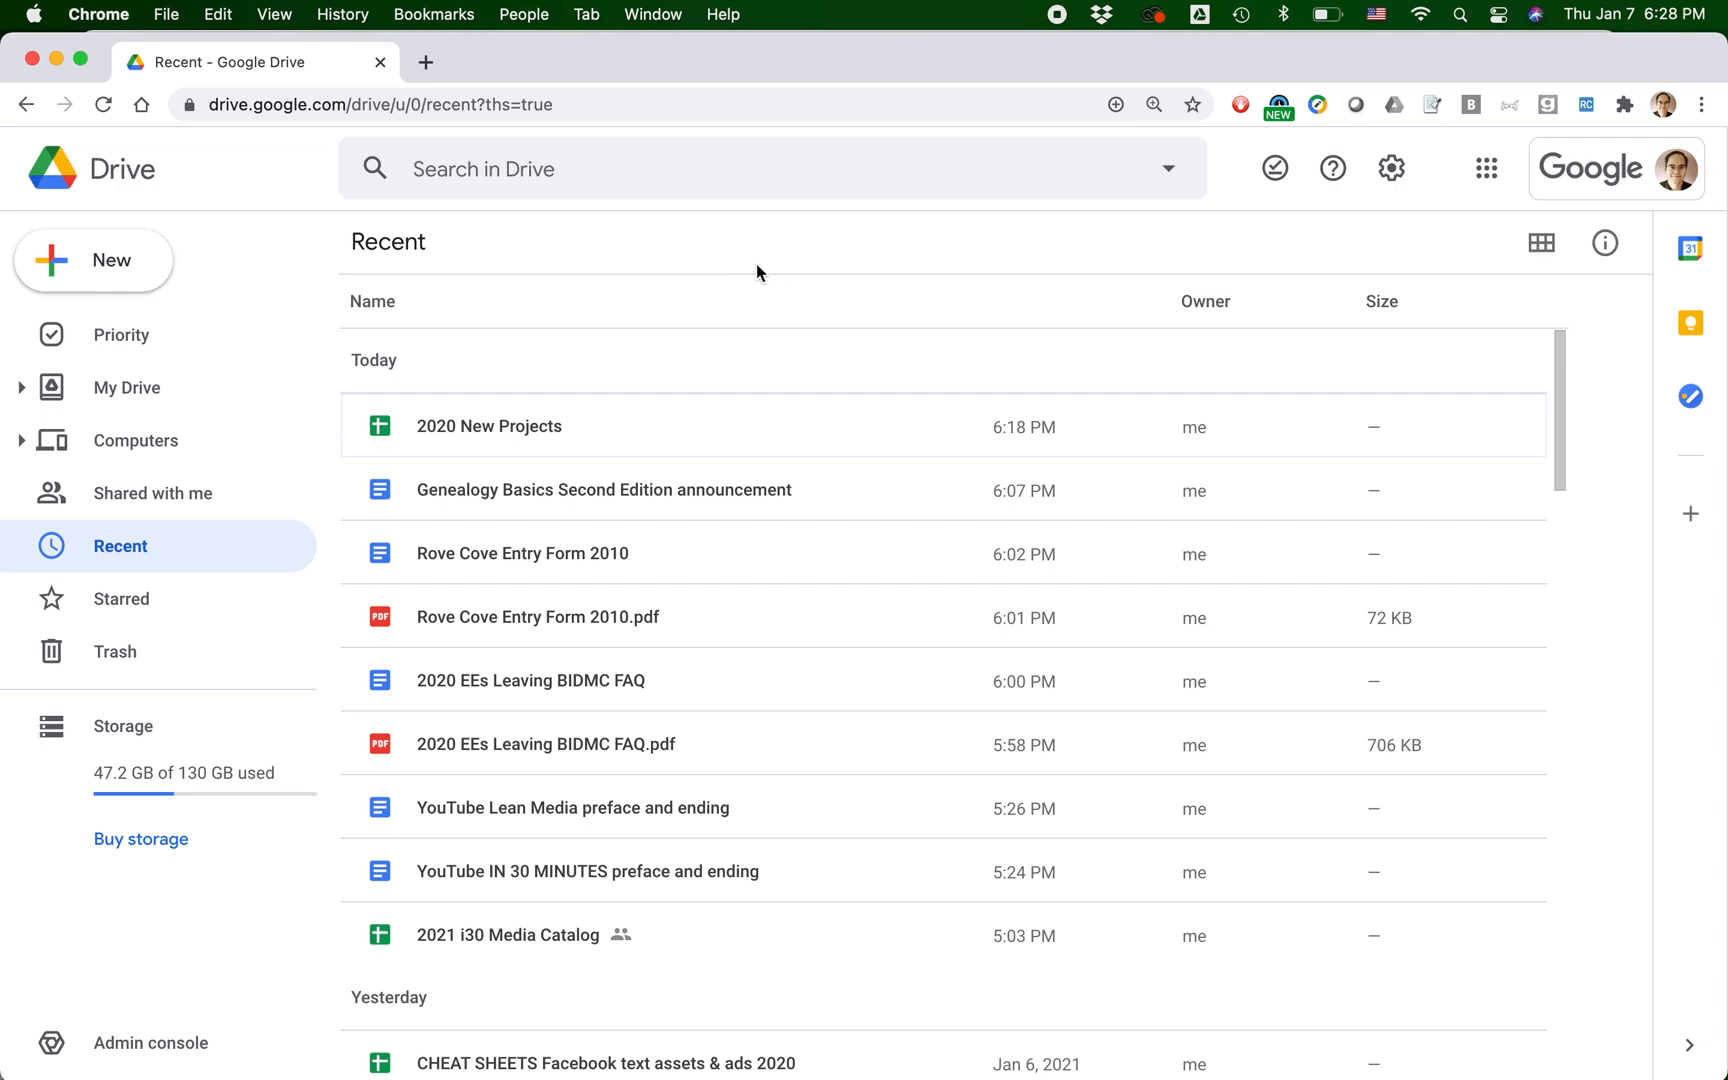
mouse_move(758, 273)
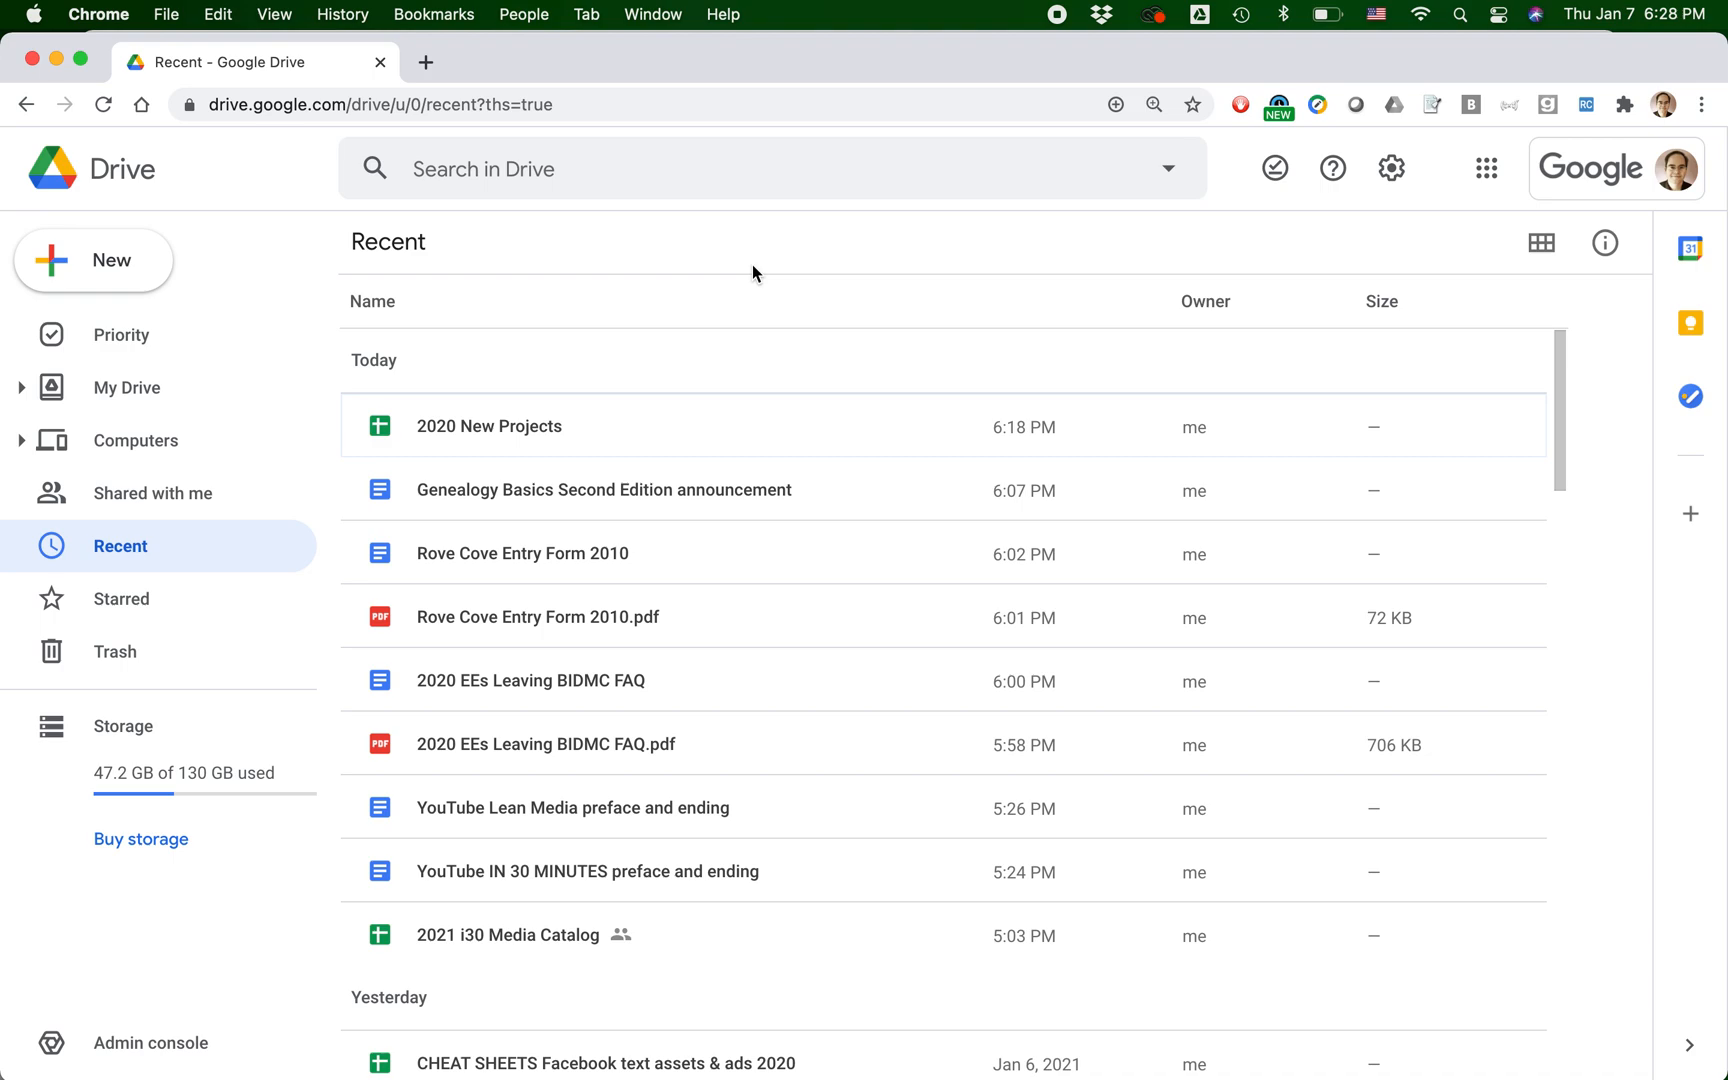
mouse_move(811, 298)
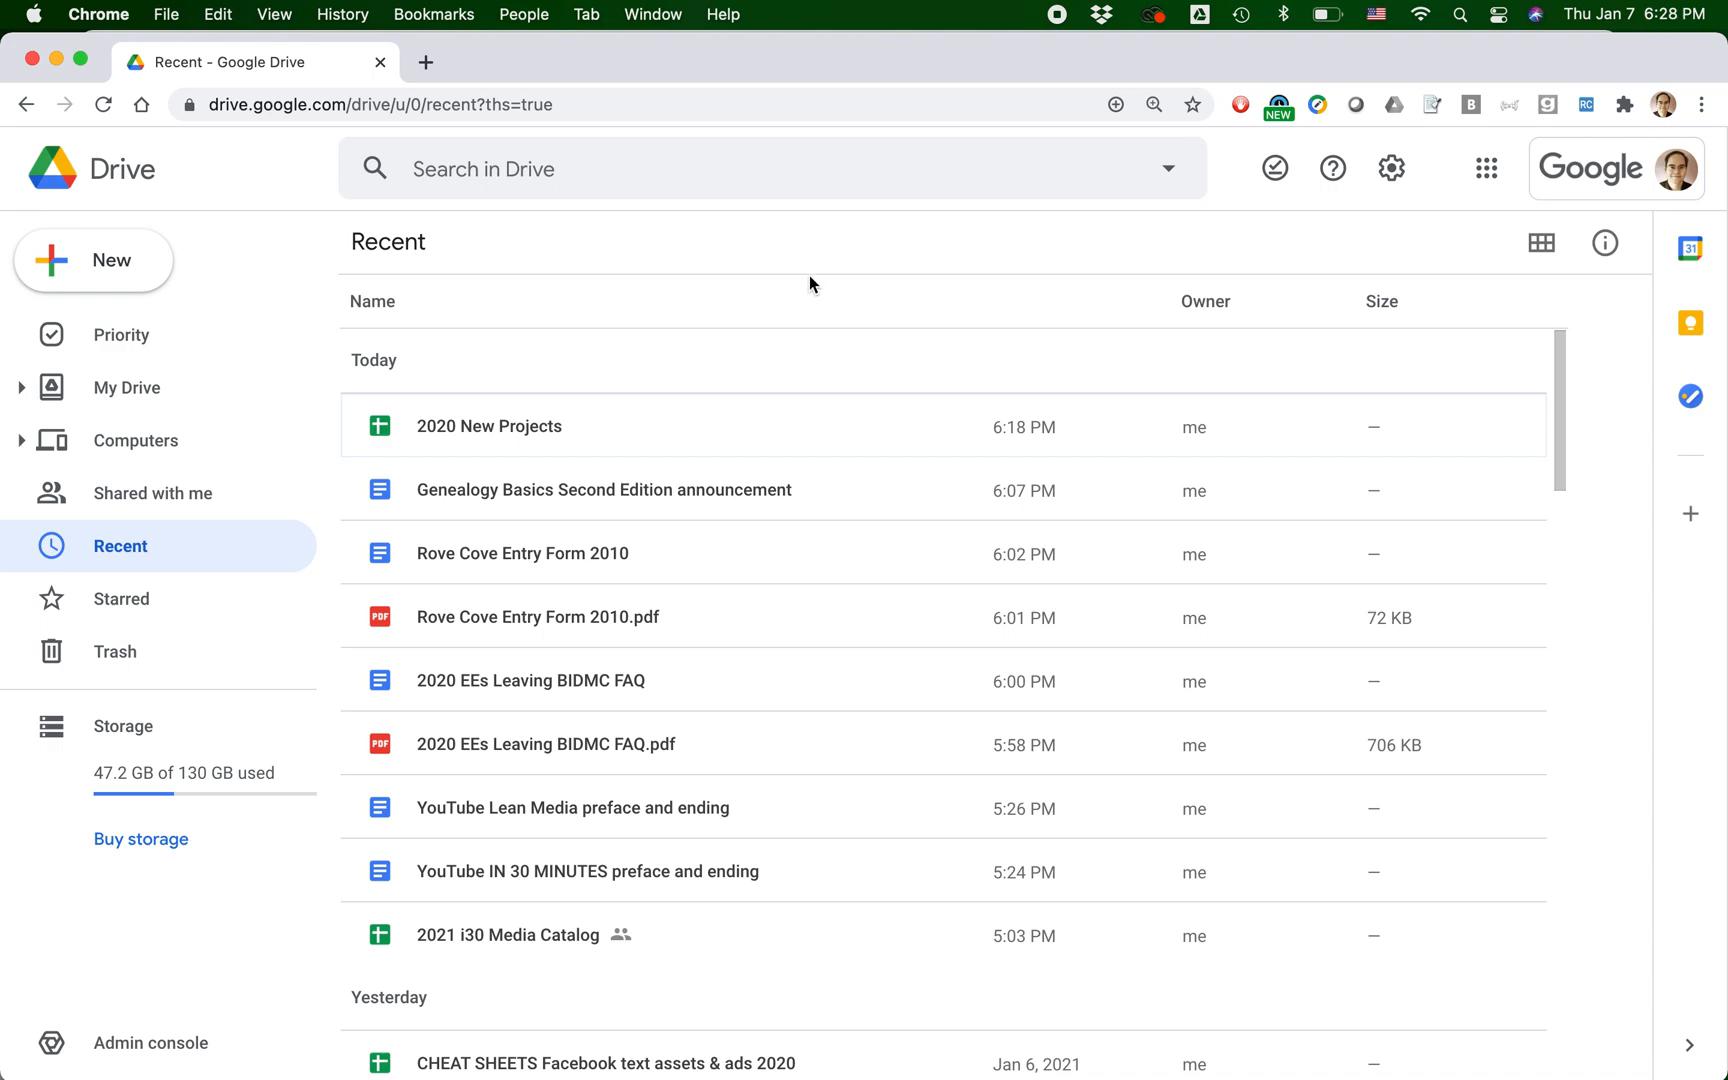
mouse_move(724, 296)
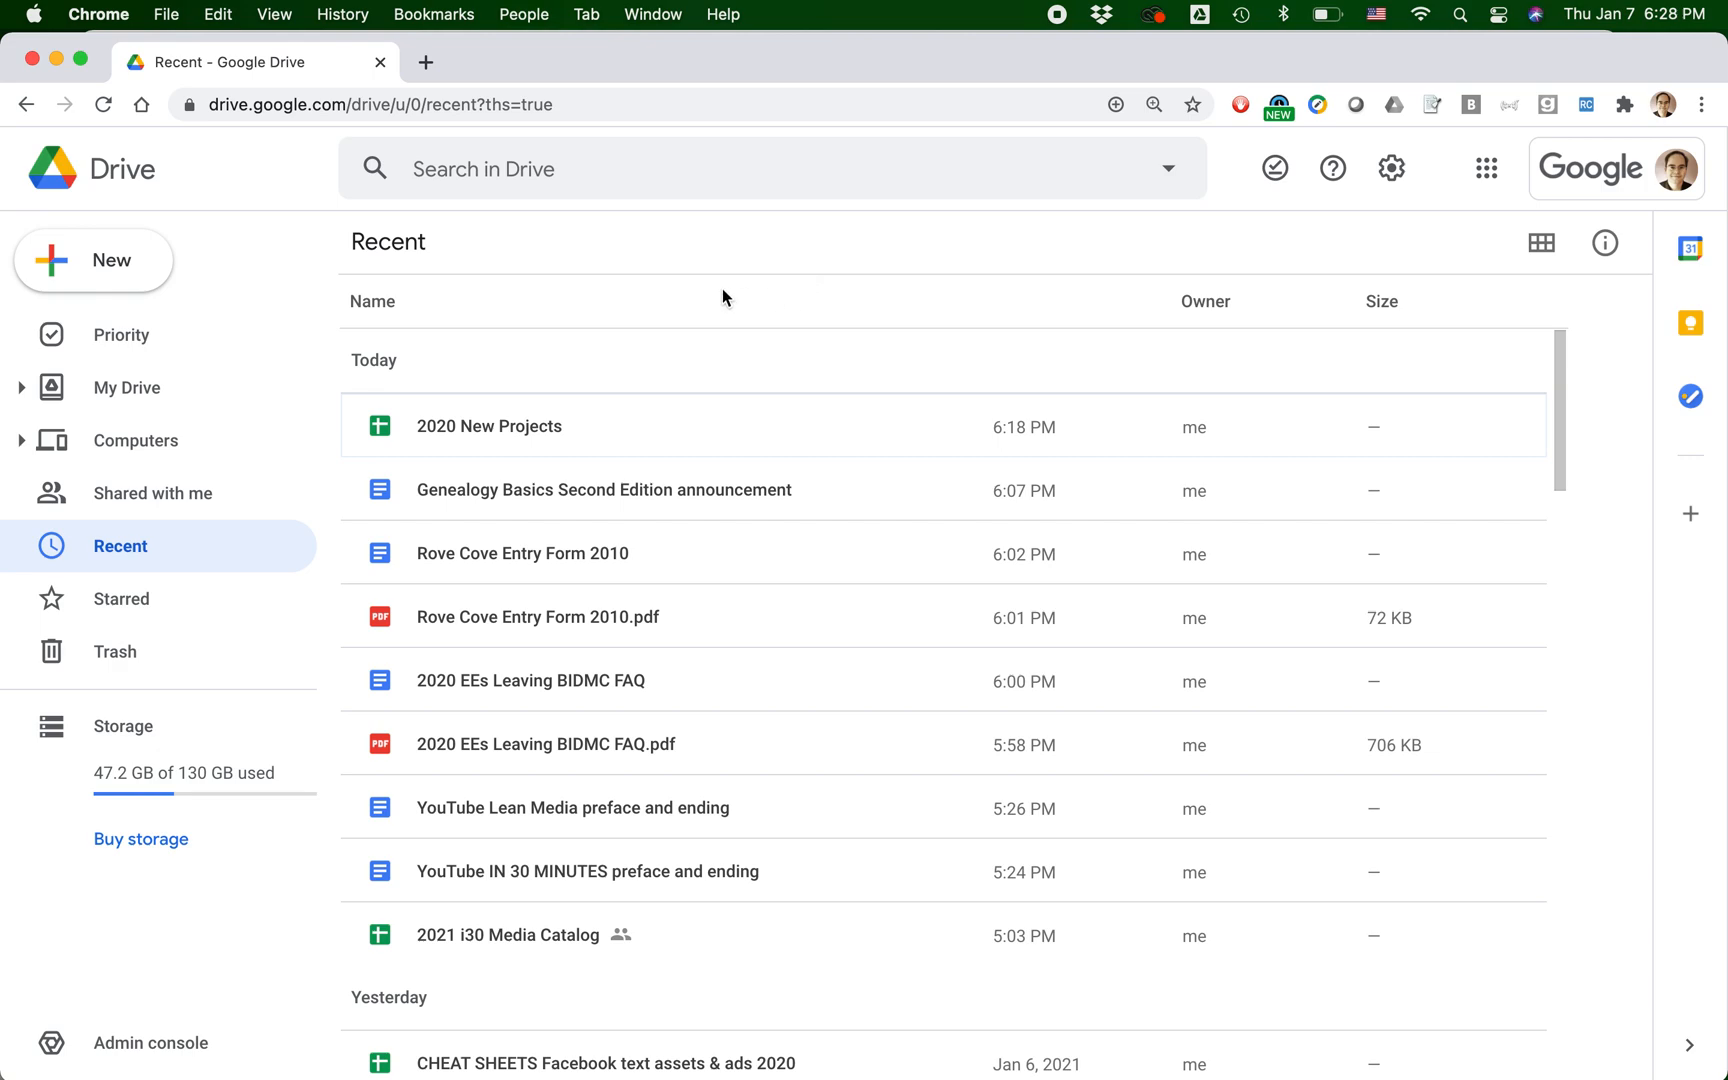
mouse_move(787, 303)
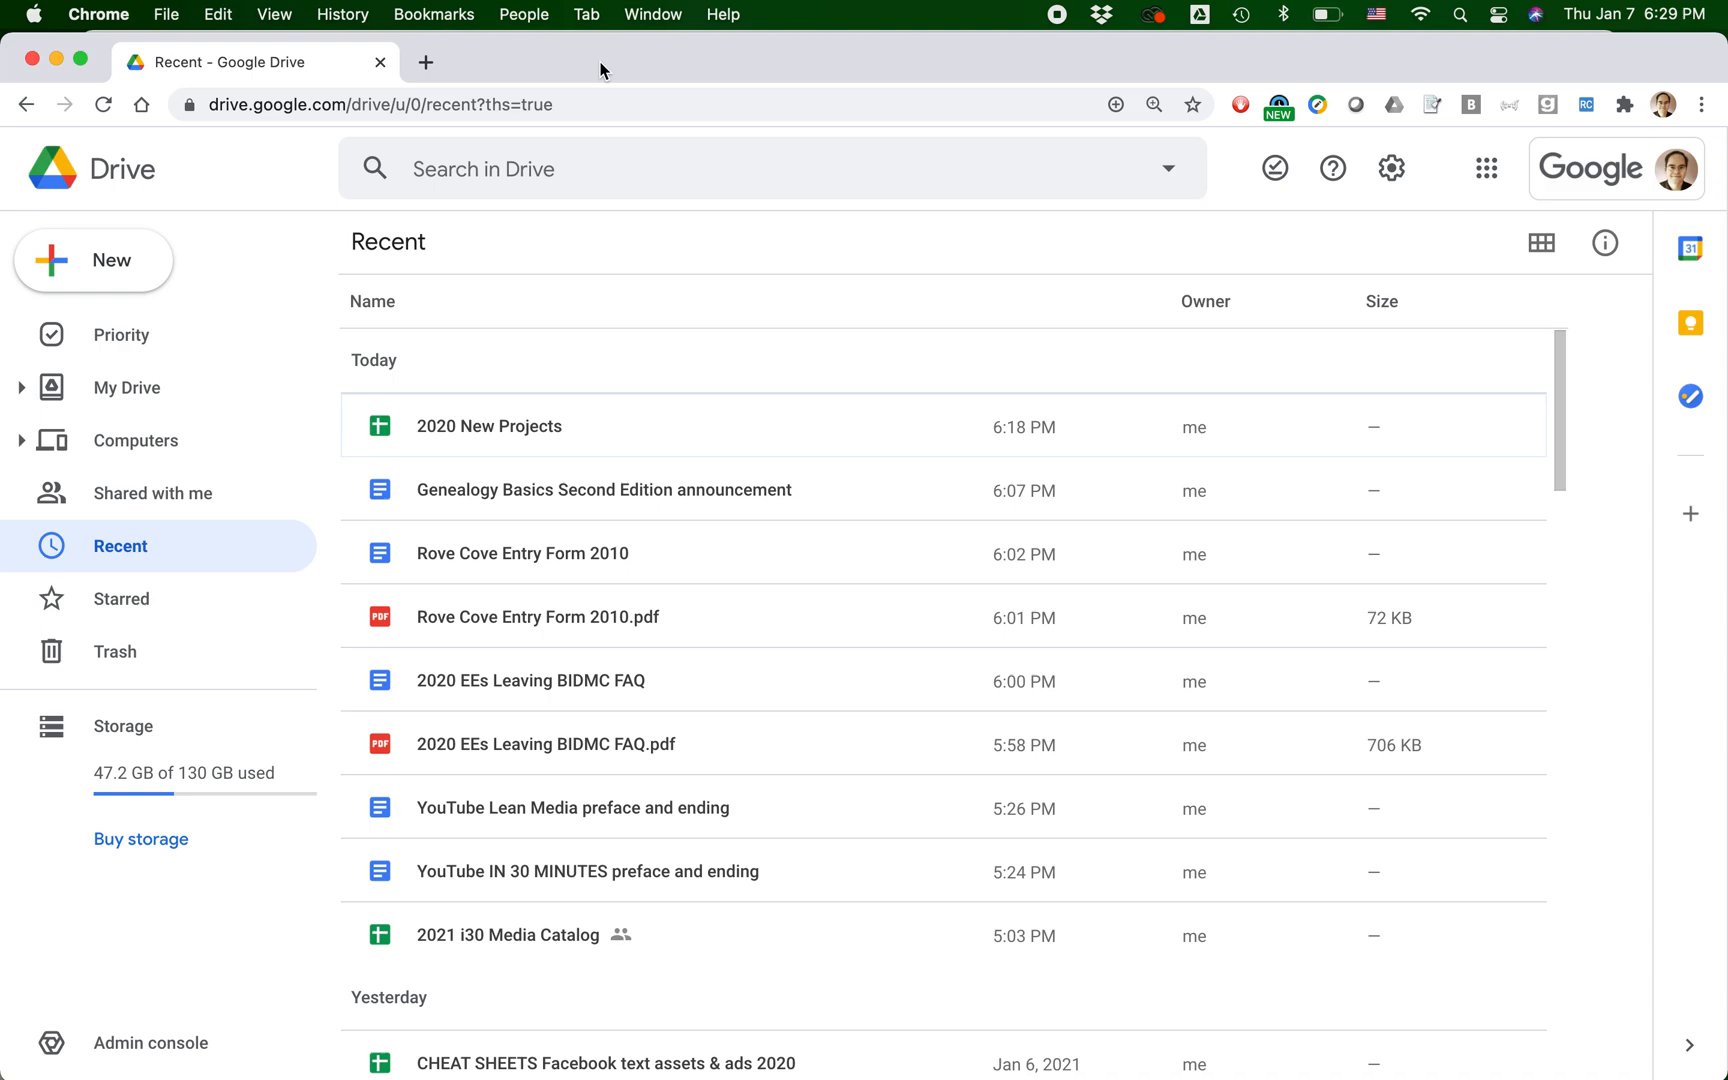
mouse_move(595, 290)
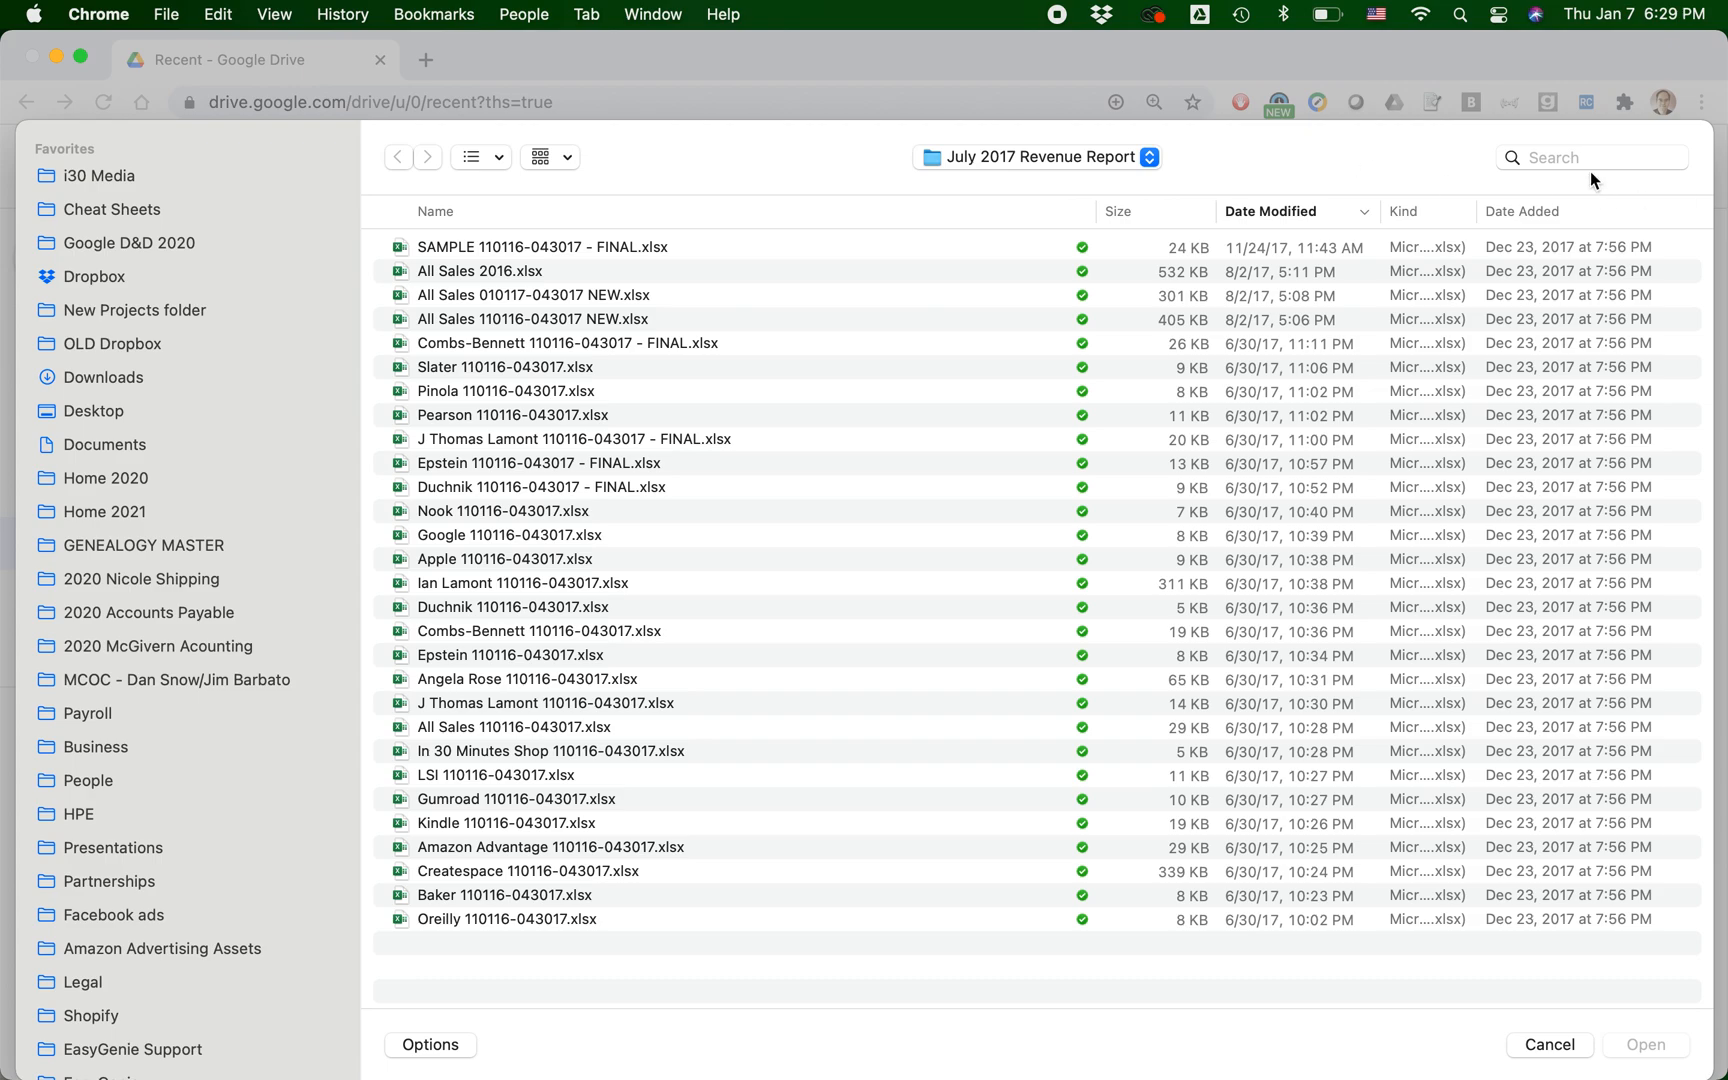
- Search for 'Oreilly 110116-043017.xlsx' in the file dialog and upload it
type("10116-043017.xlsx")
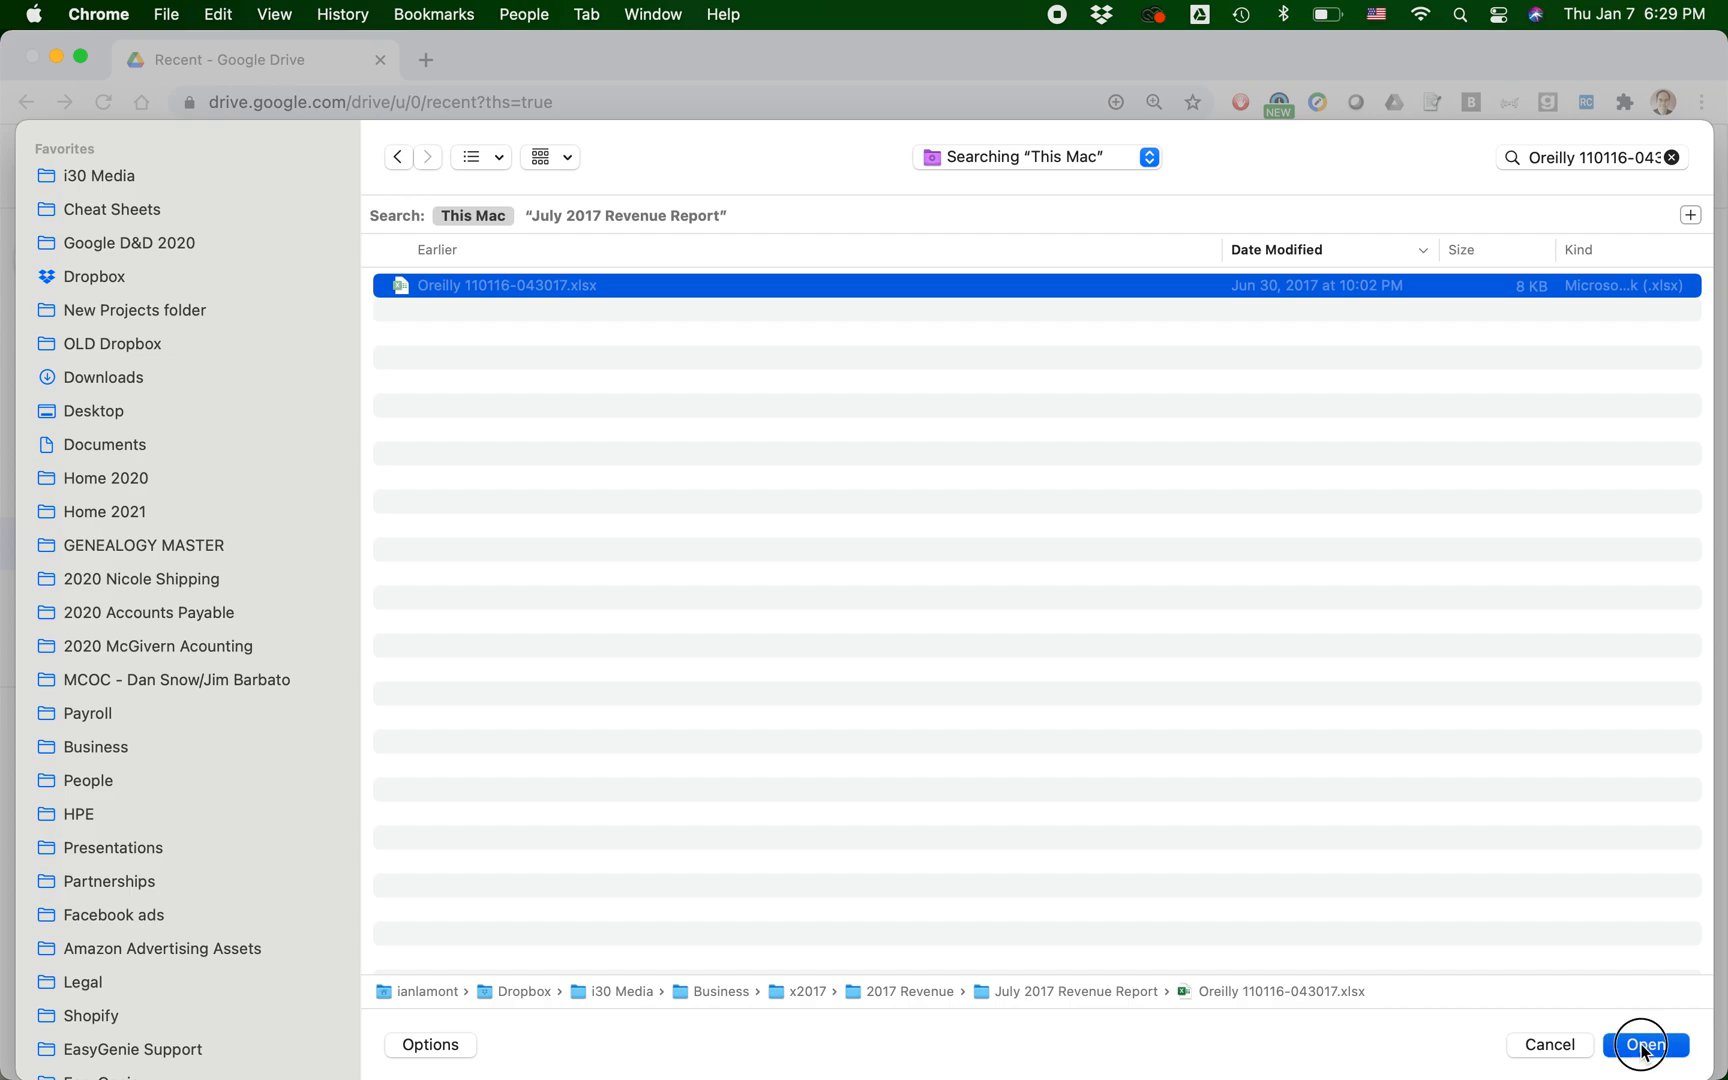
left_click(1643, 1045)
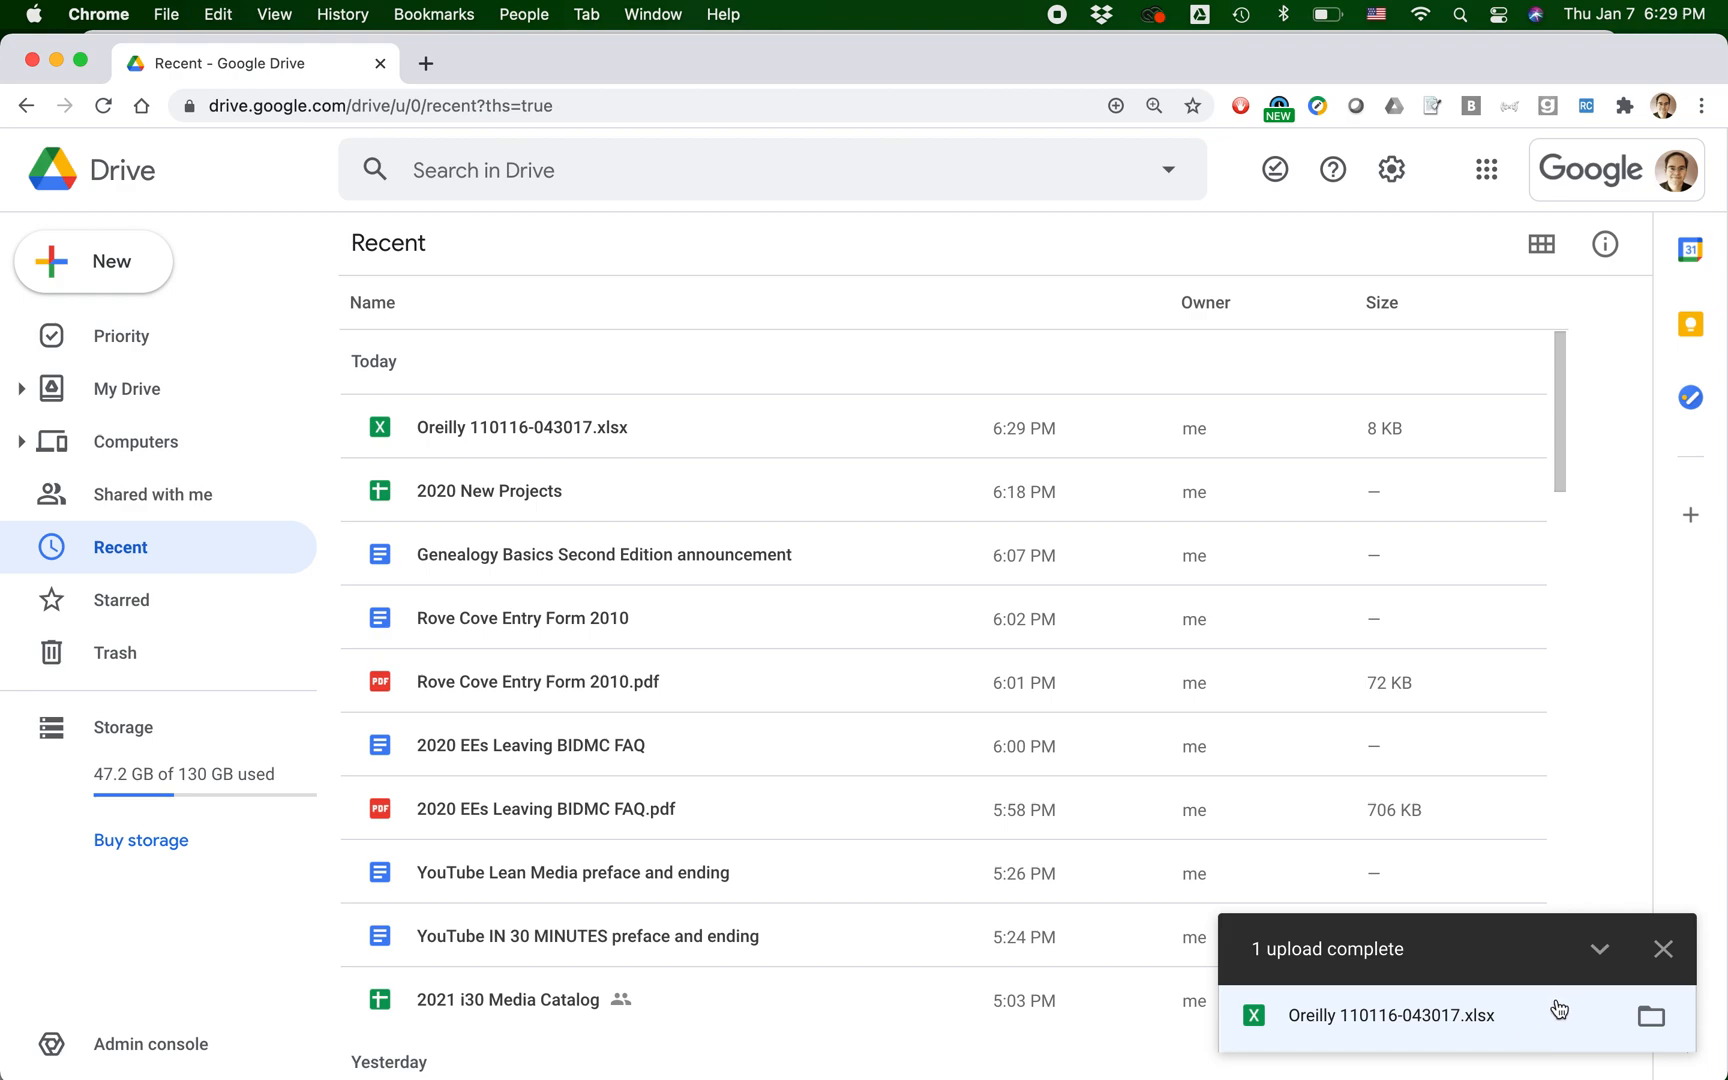
mouse_move(1401, 1030)
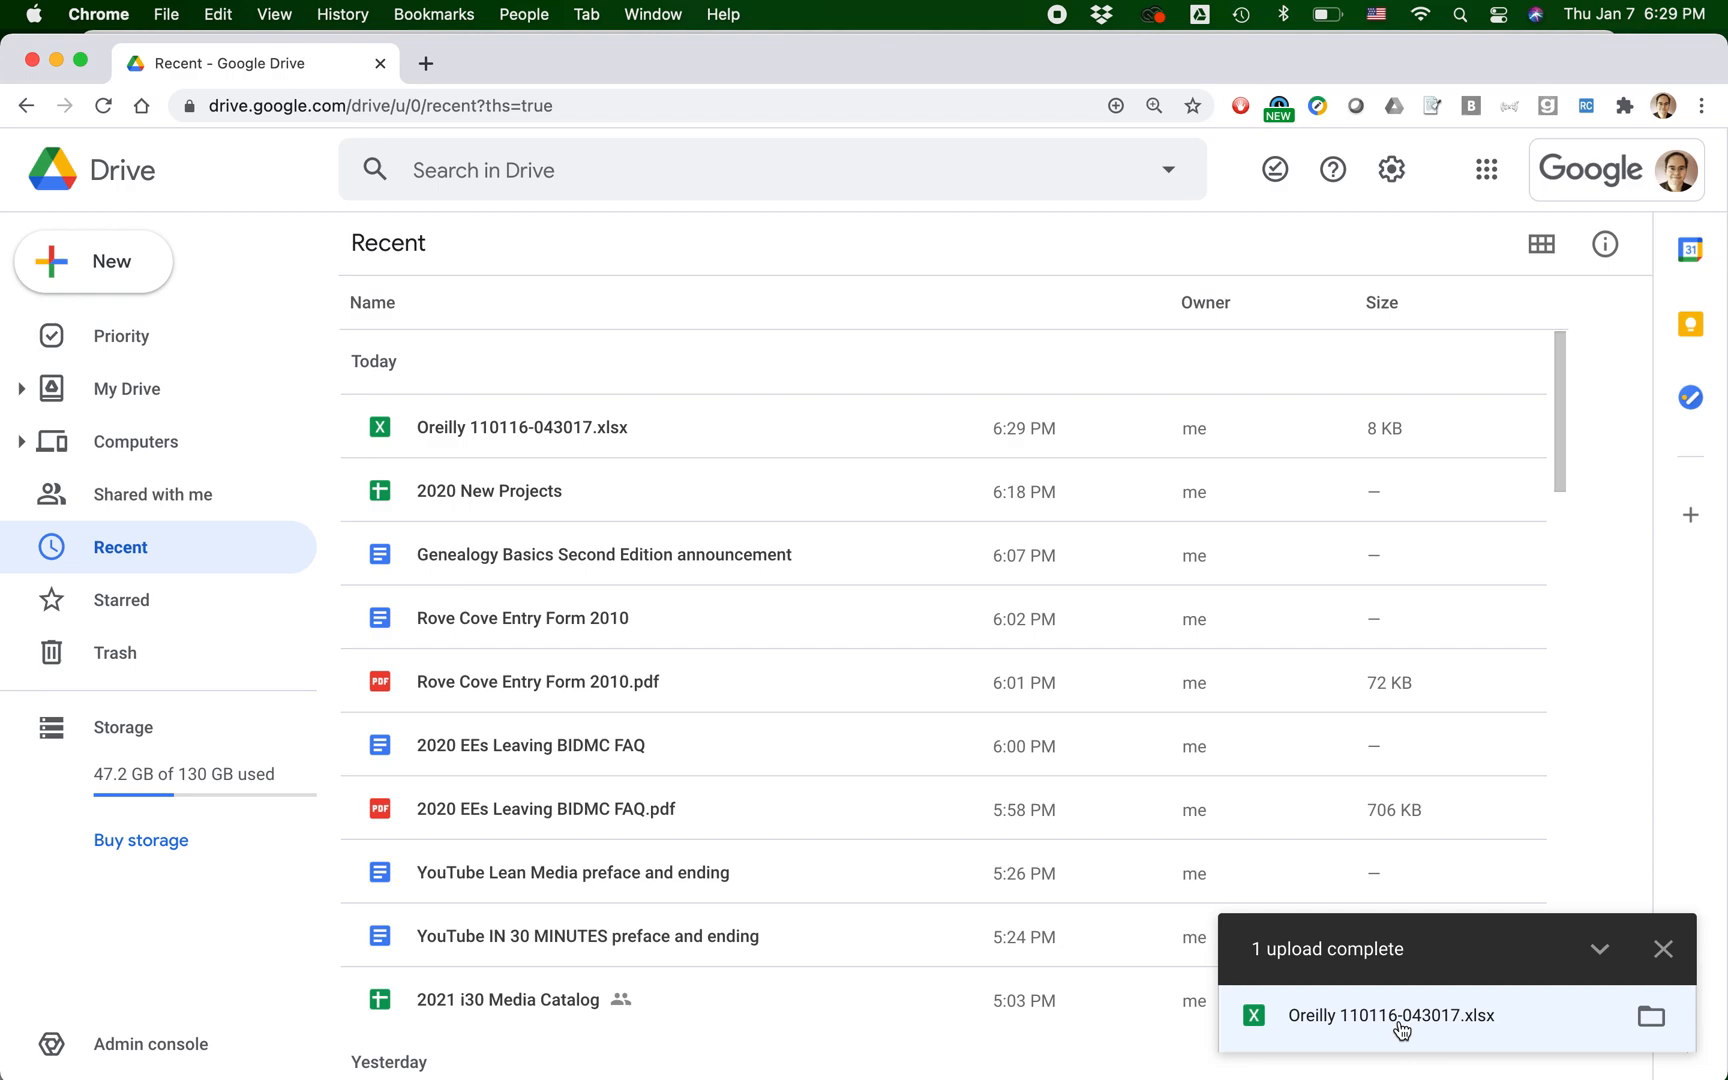
mouse_move(1270, 1017)
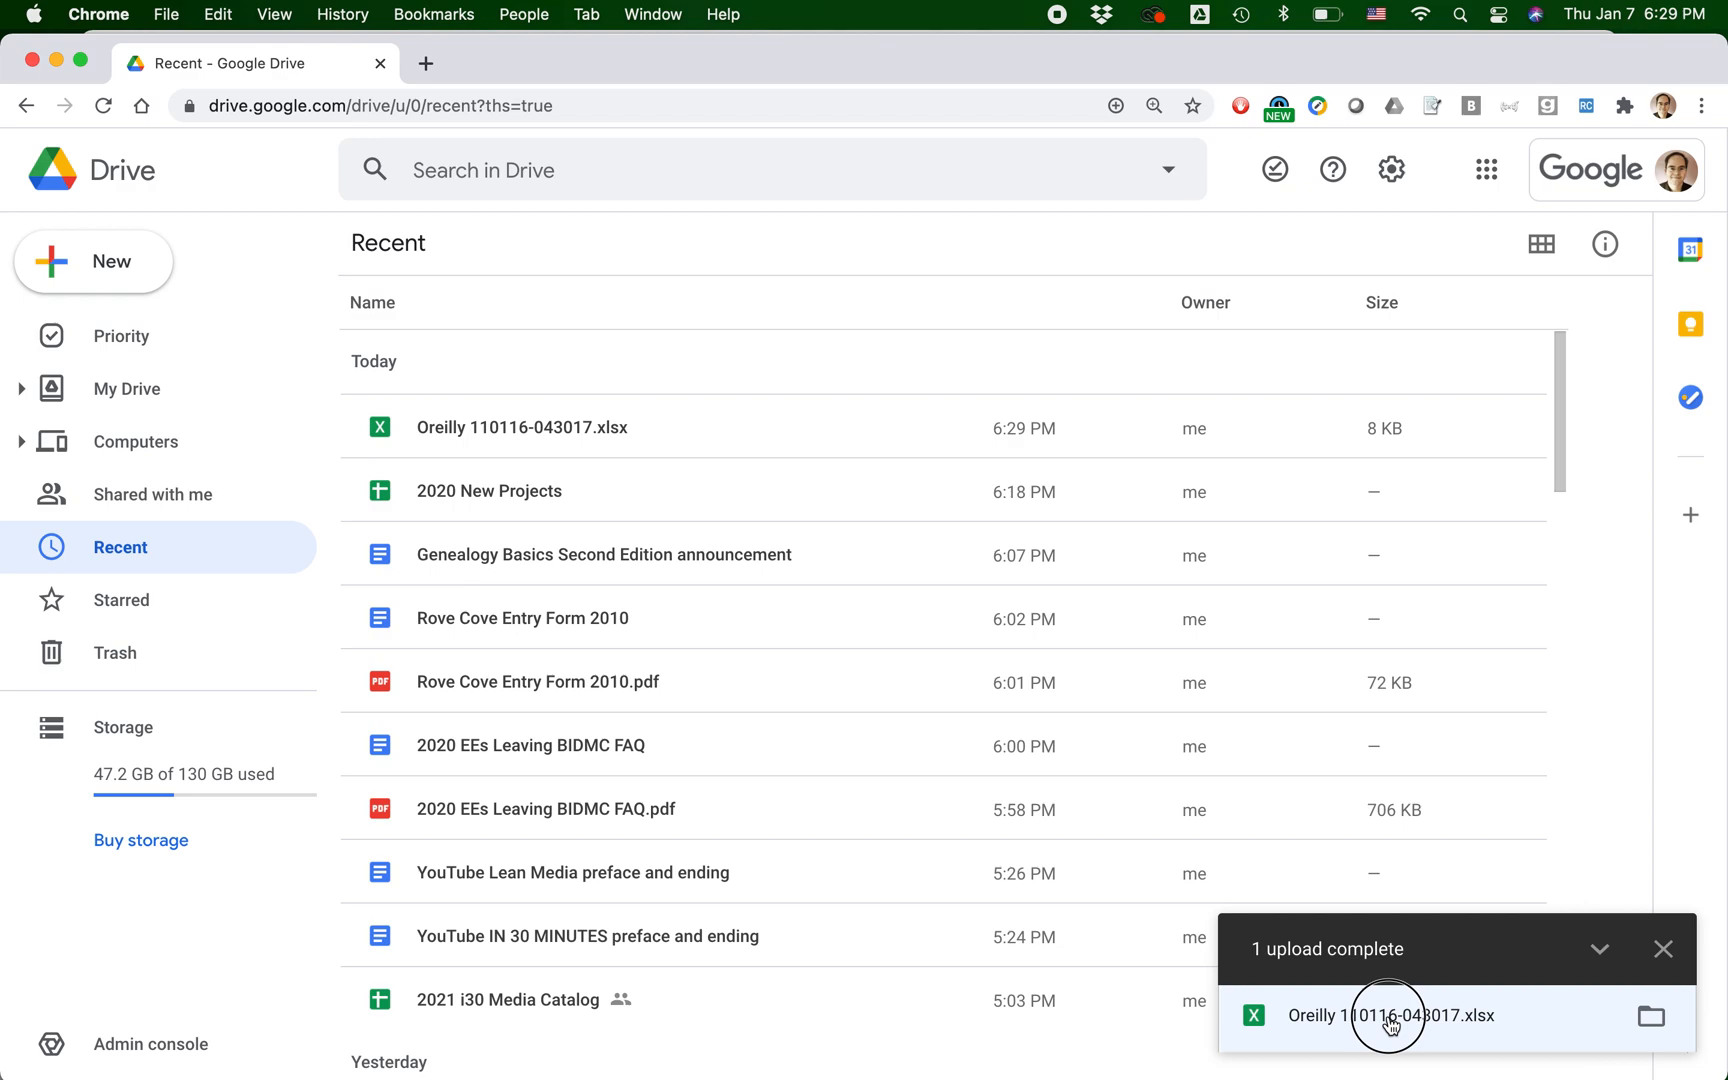
- Open Oreilly 110116-043017.xlsx from the '1 upload complete' panel
left_click(1391, 1016)
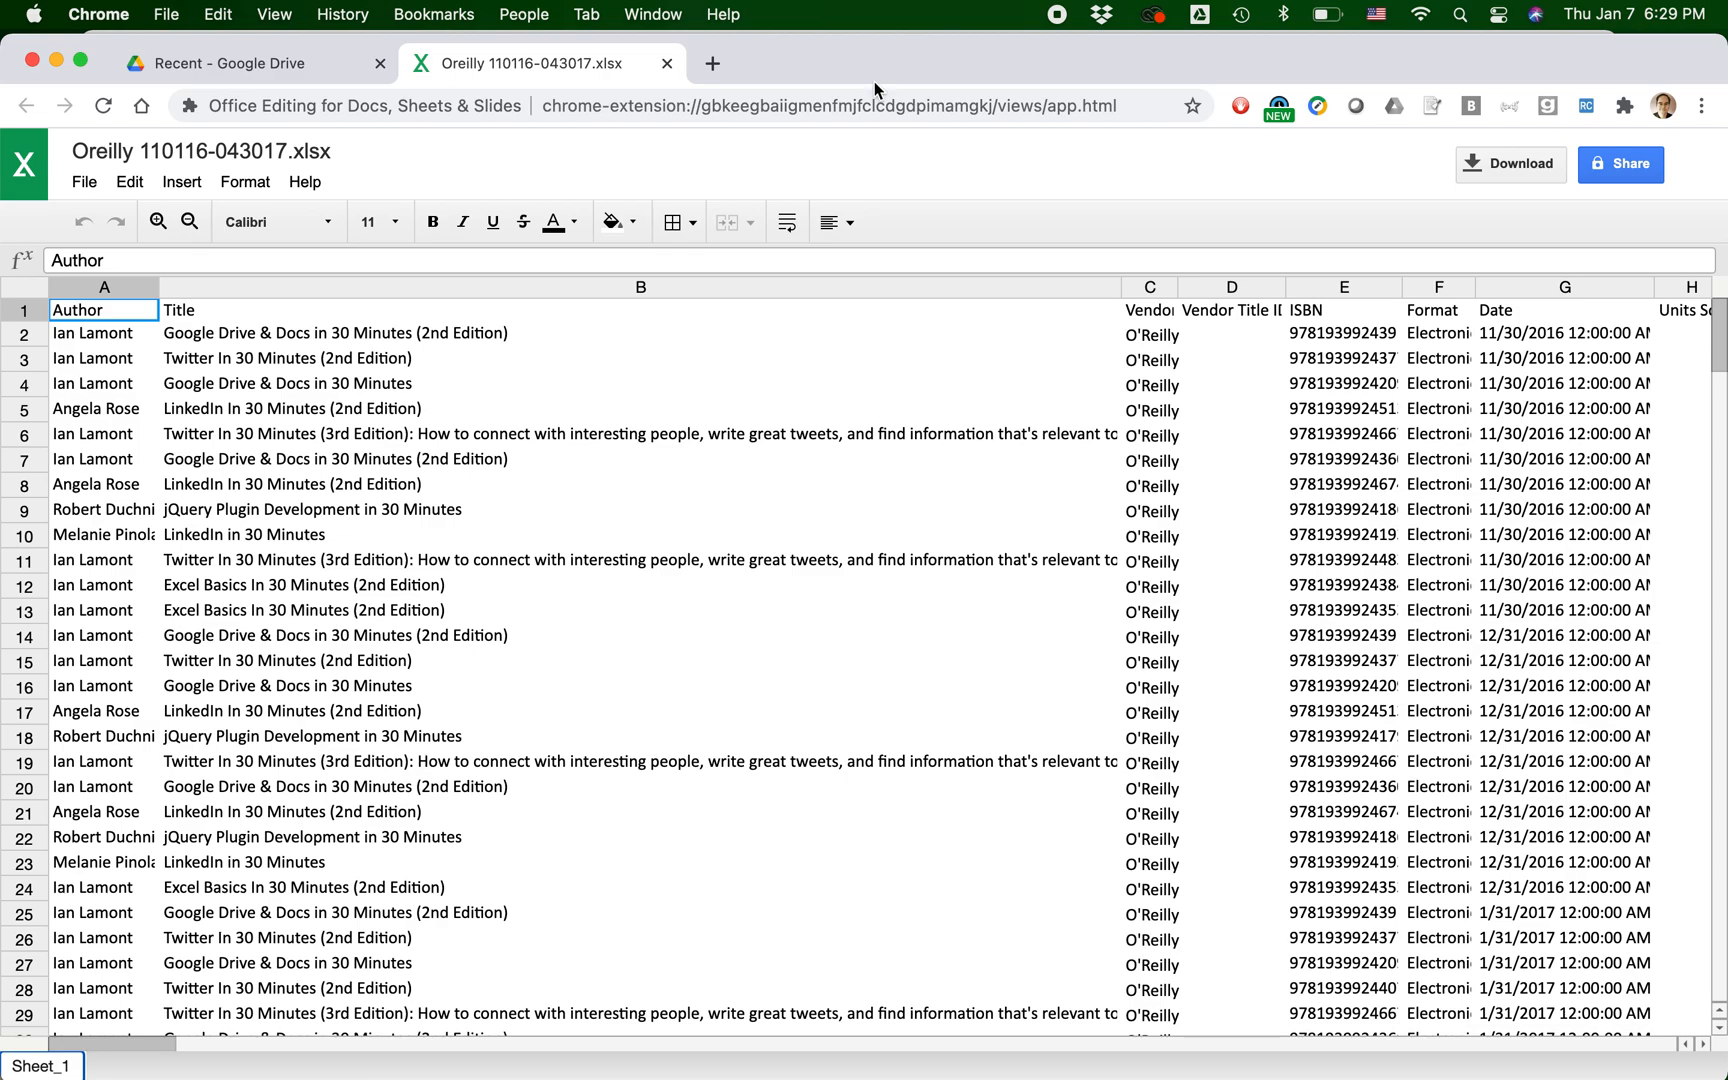
mouse_move(520, 408)
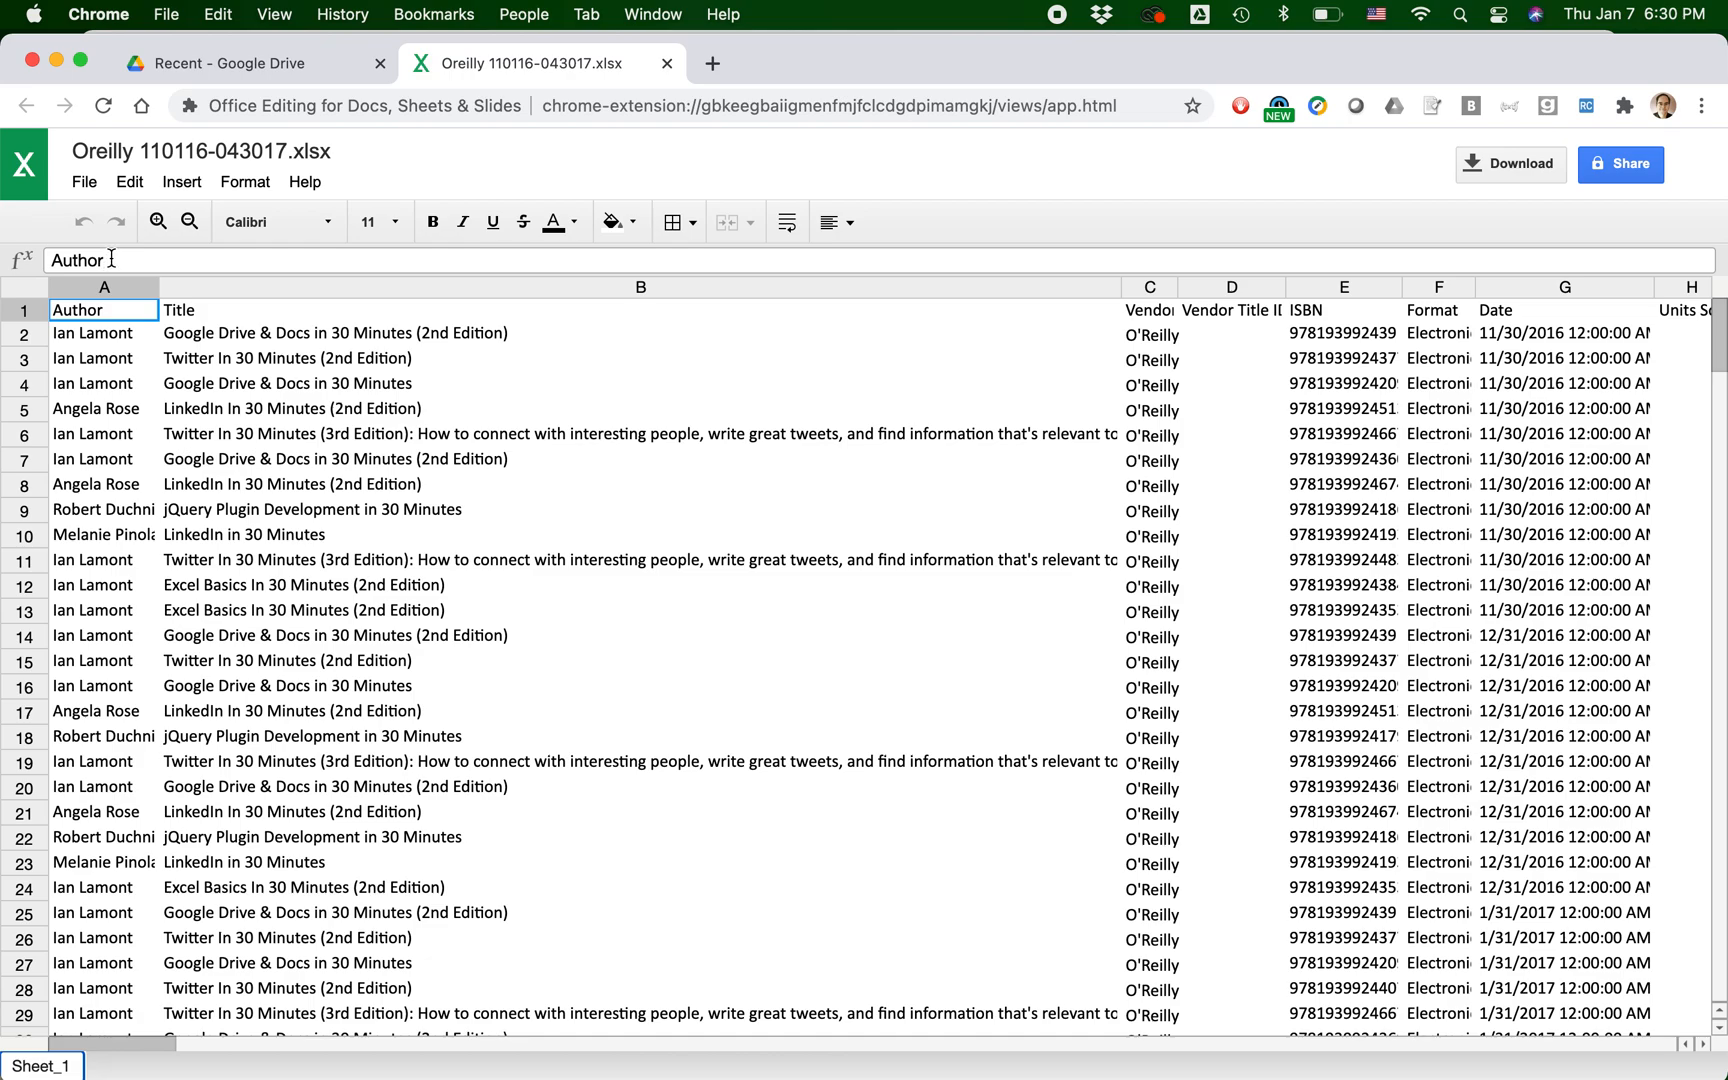
mouse_move(380, 222)
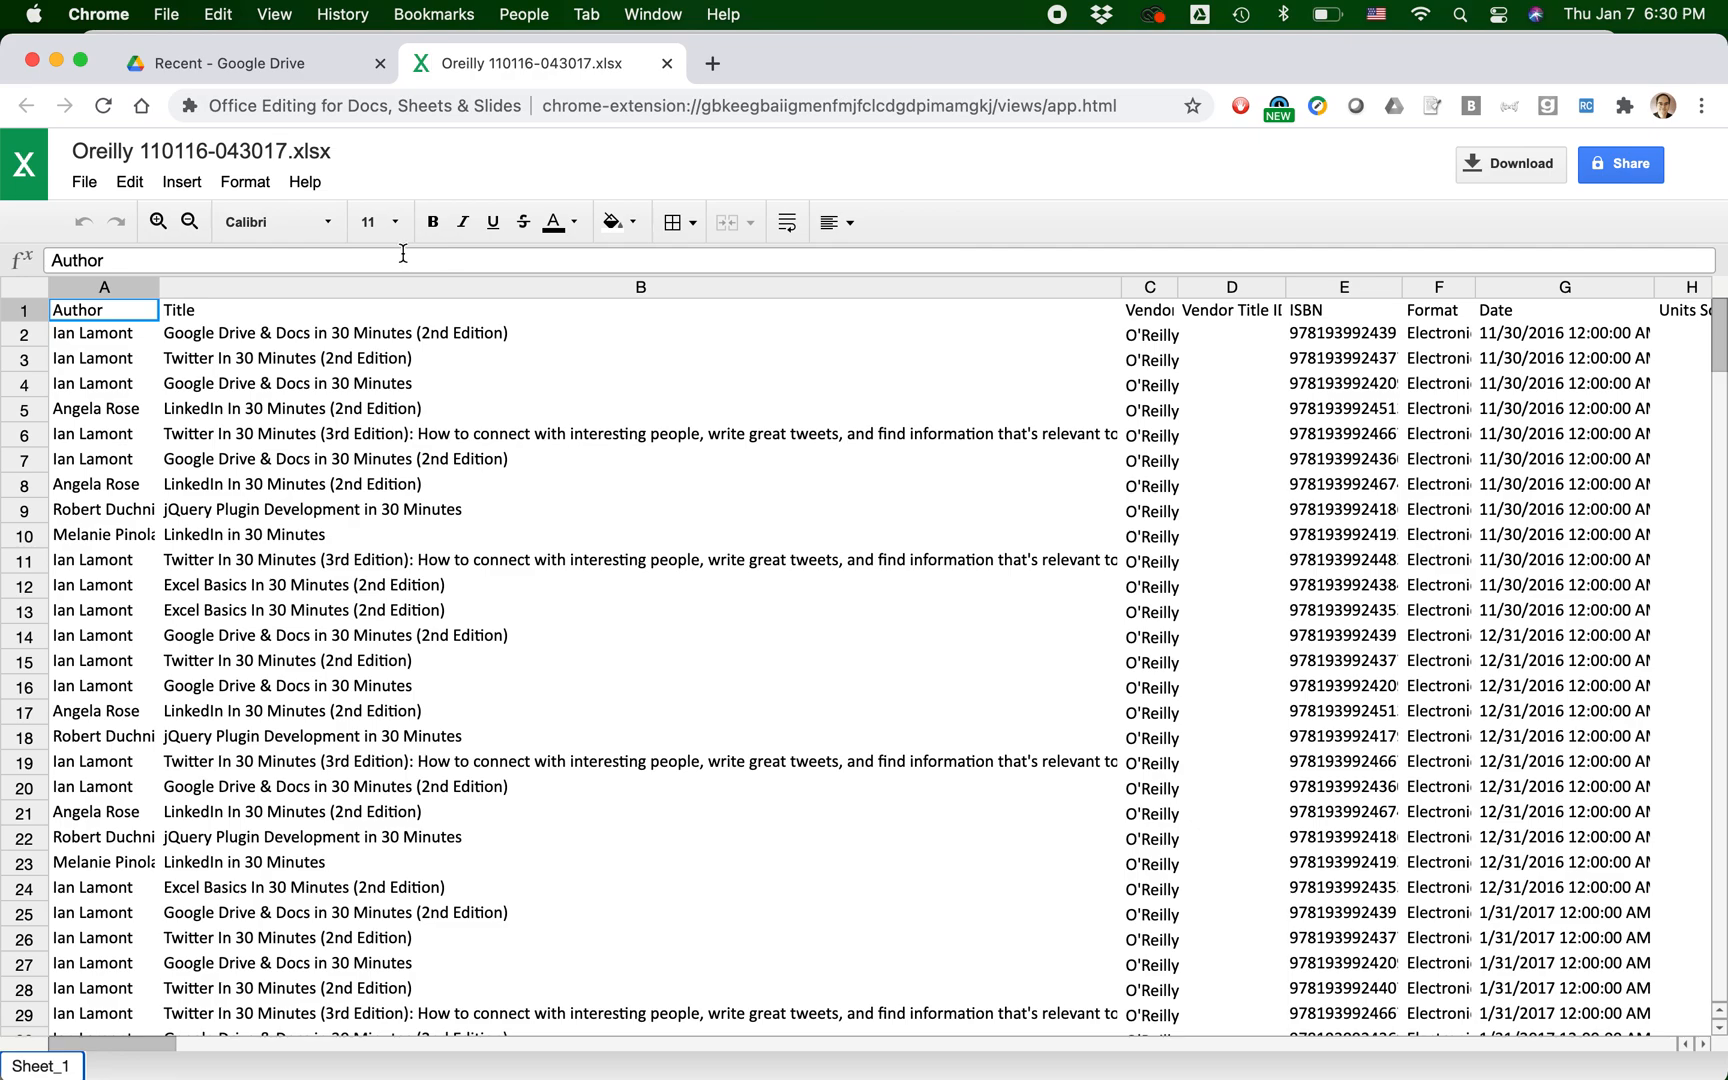
mouse_move(231, 237)
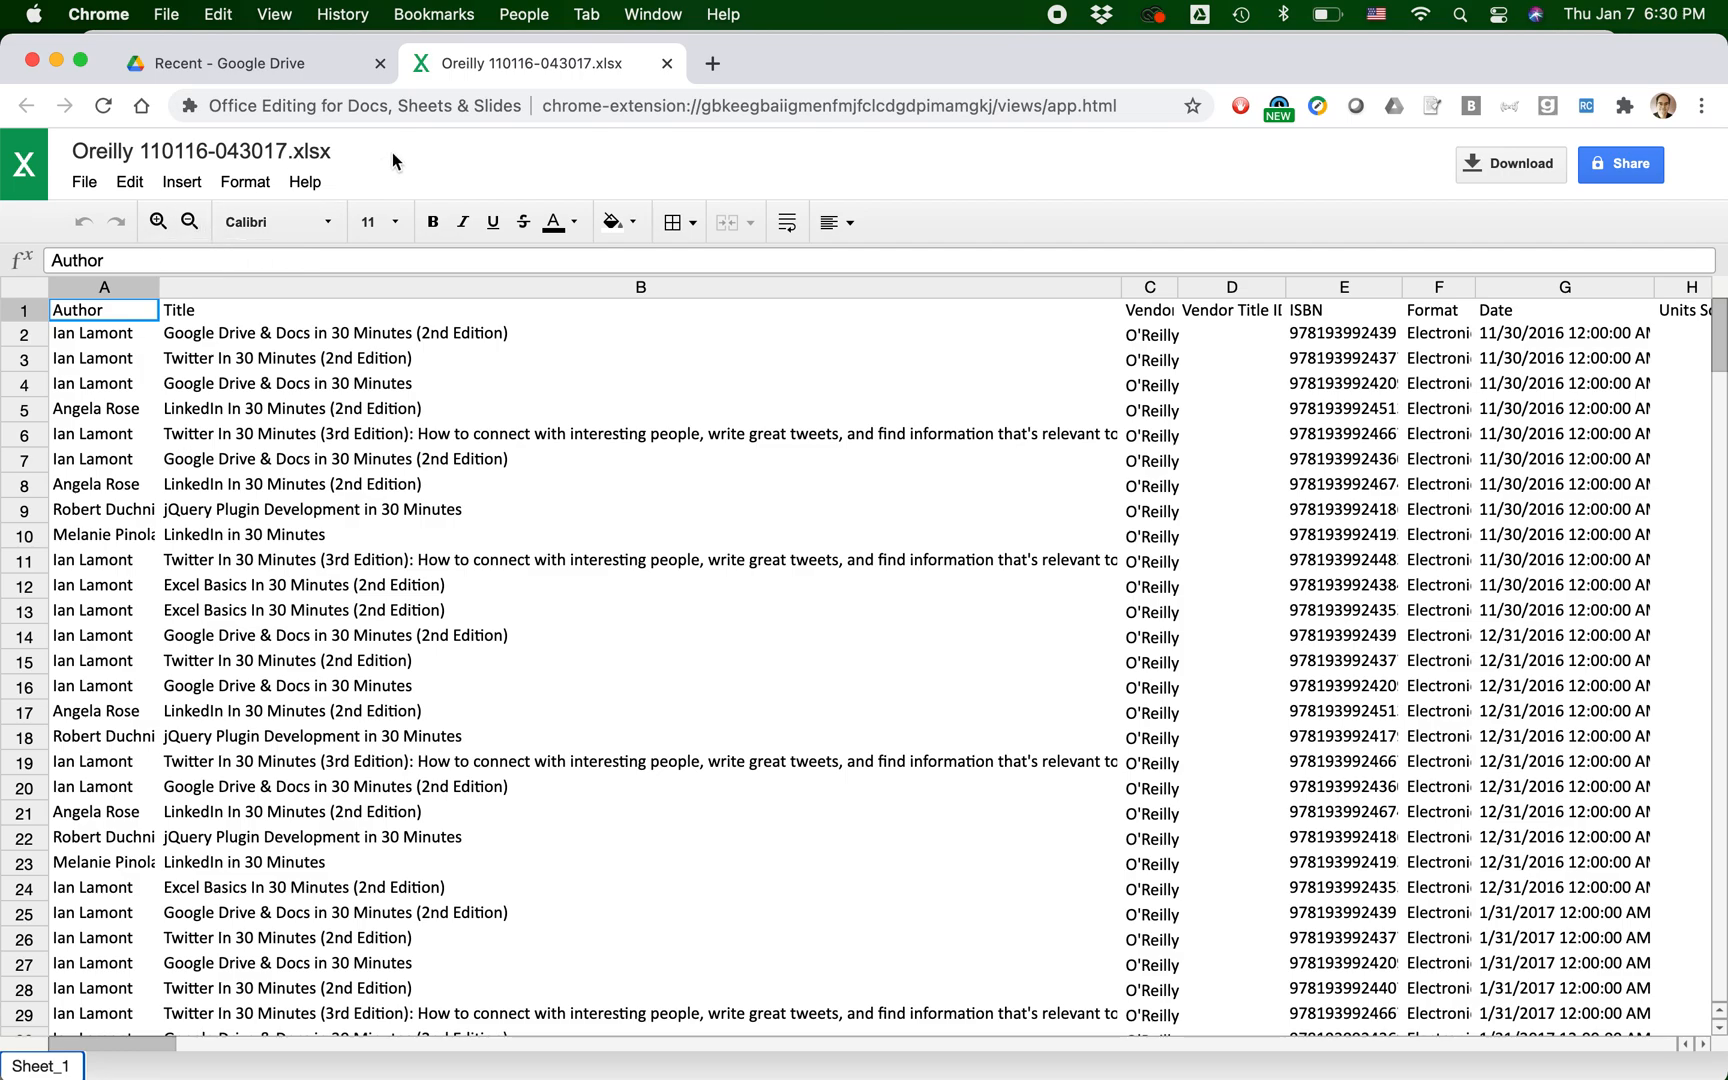
- Use File > Save as Google Sheets on the Oreilly workbook
left_click(84, 181)
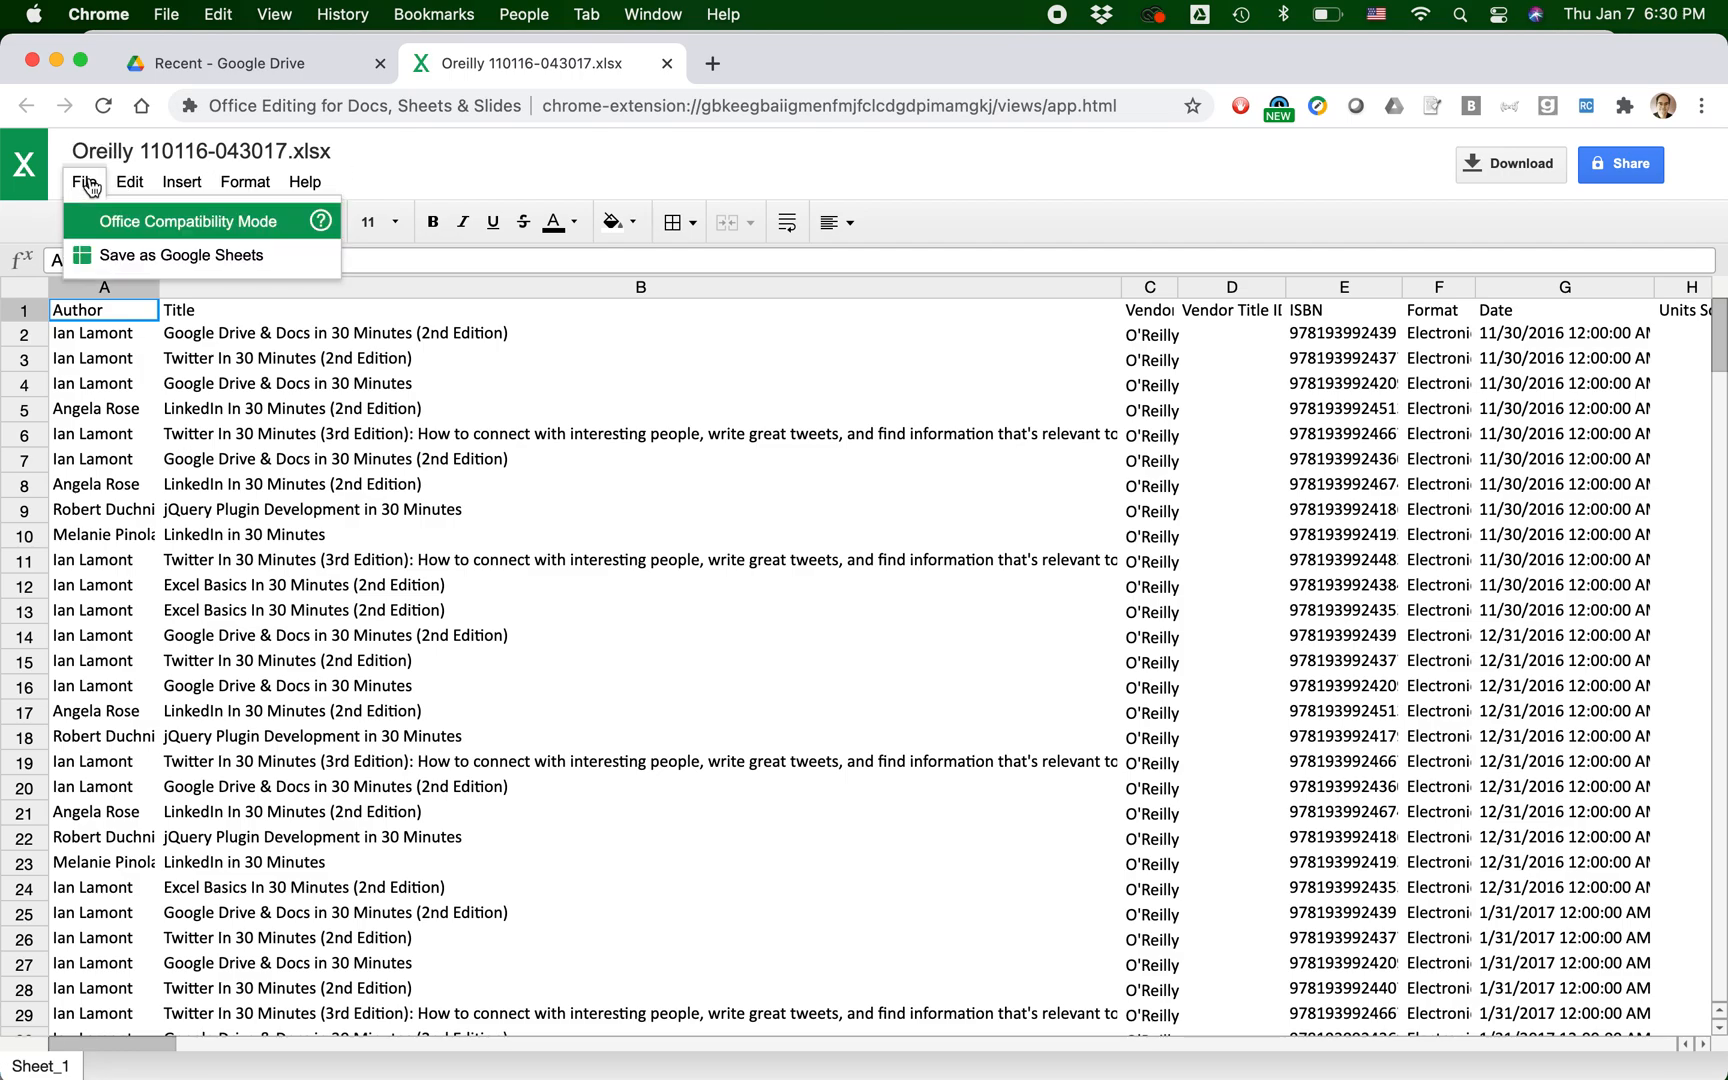
left_click(182, 255)
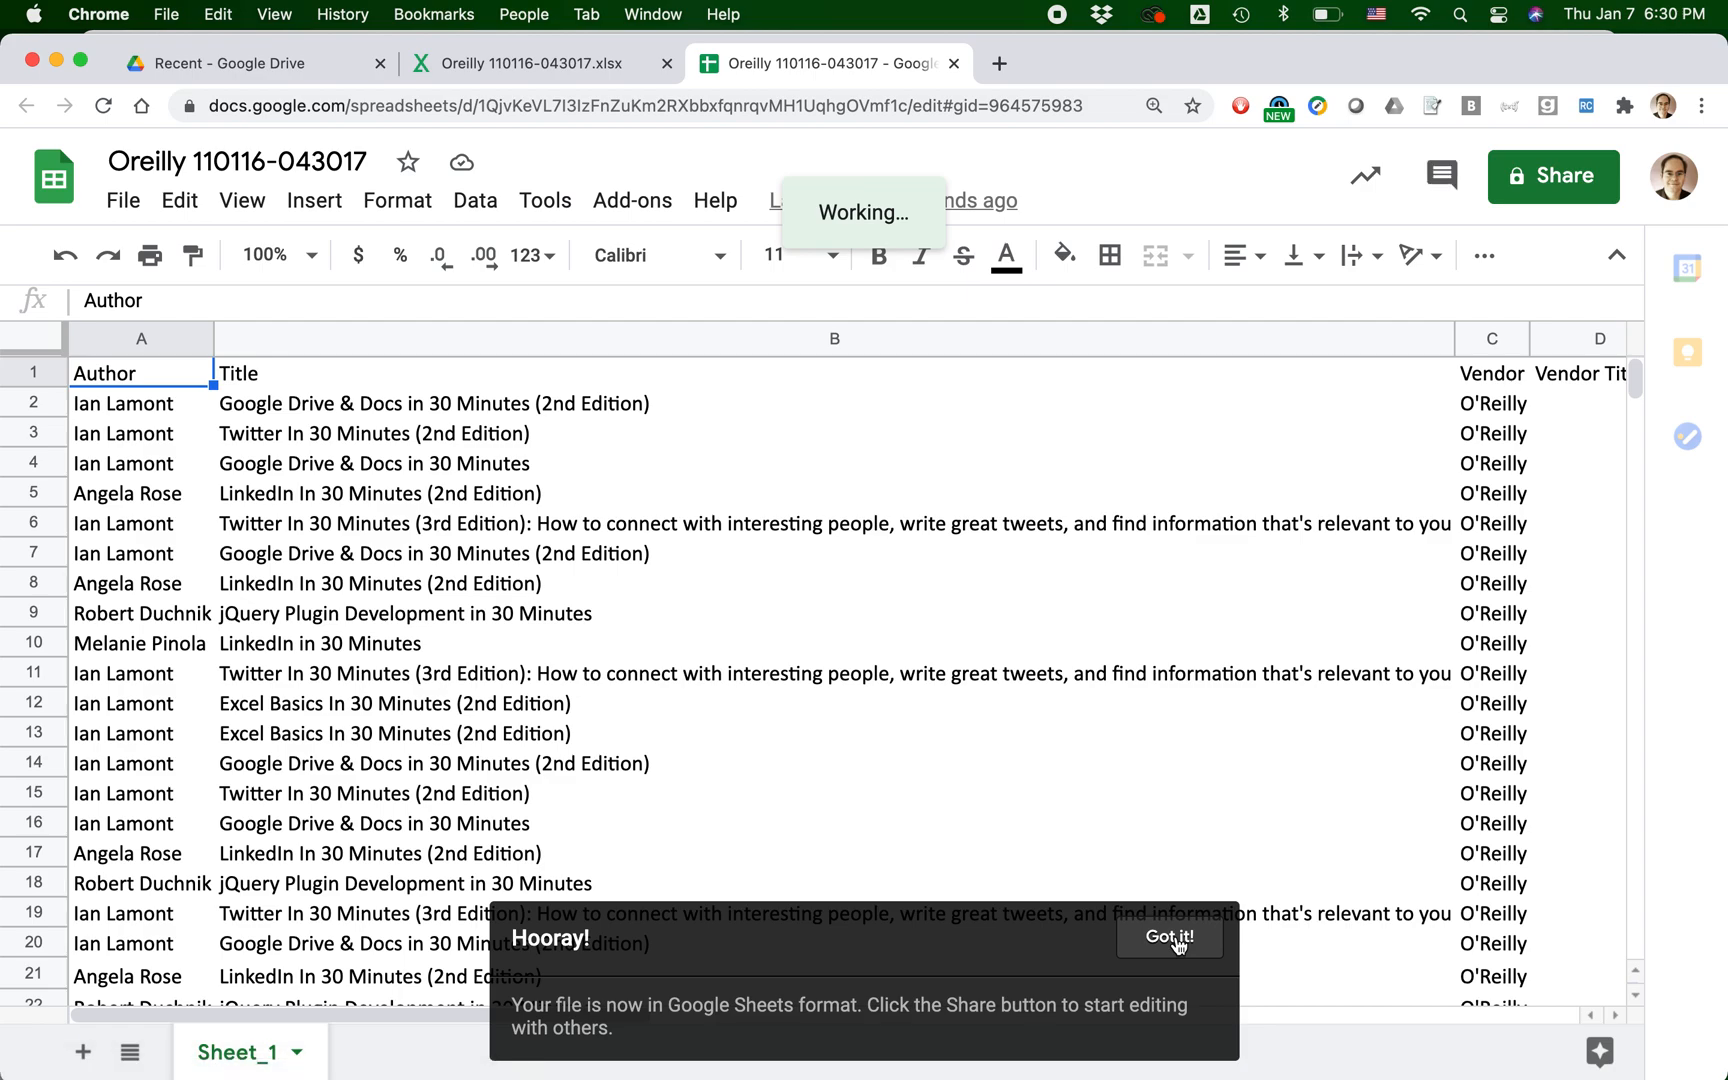
- Dismiss the 'Hooray' conversion notice with 'Got it!'
left_click(1167, 937)
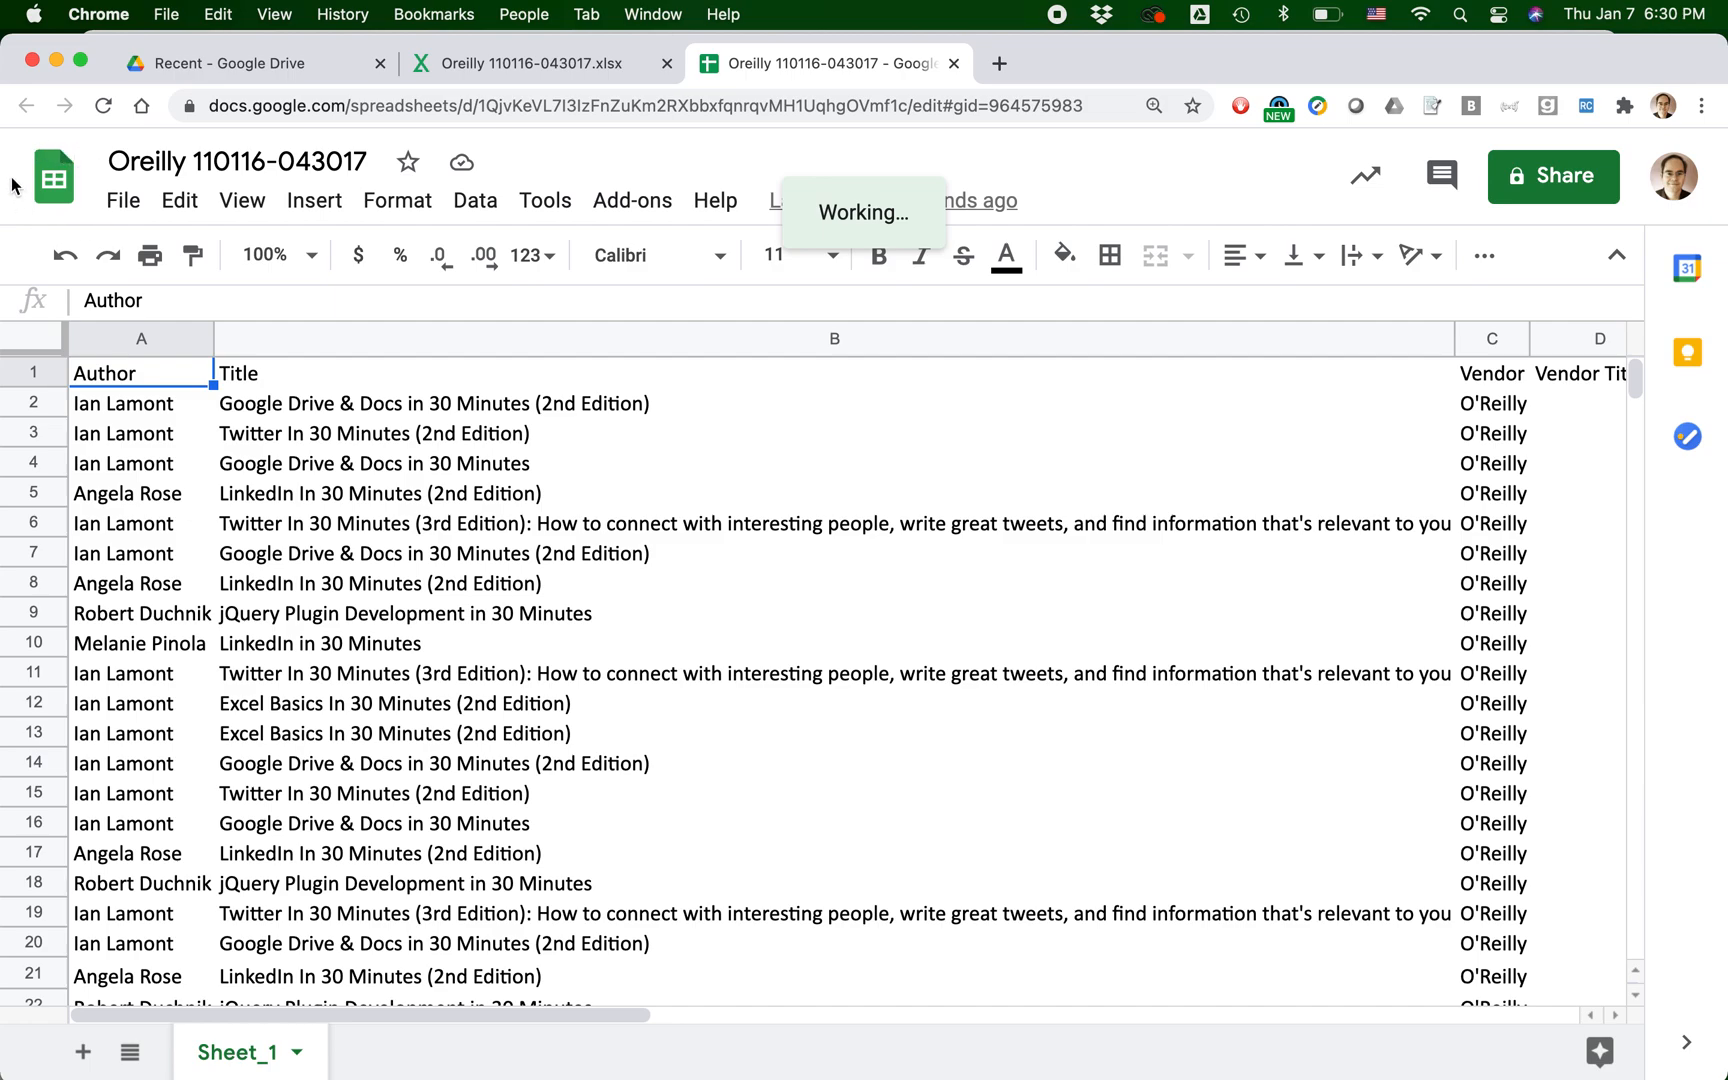
mouse_move(53, 176)
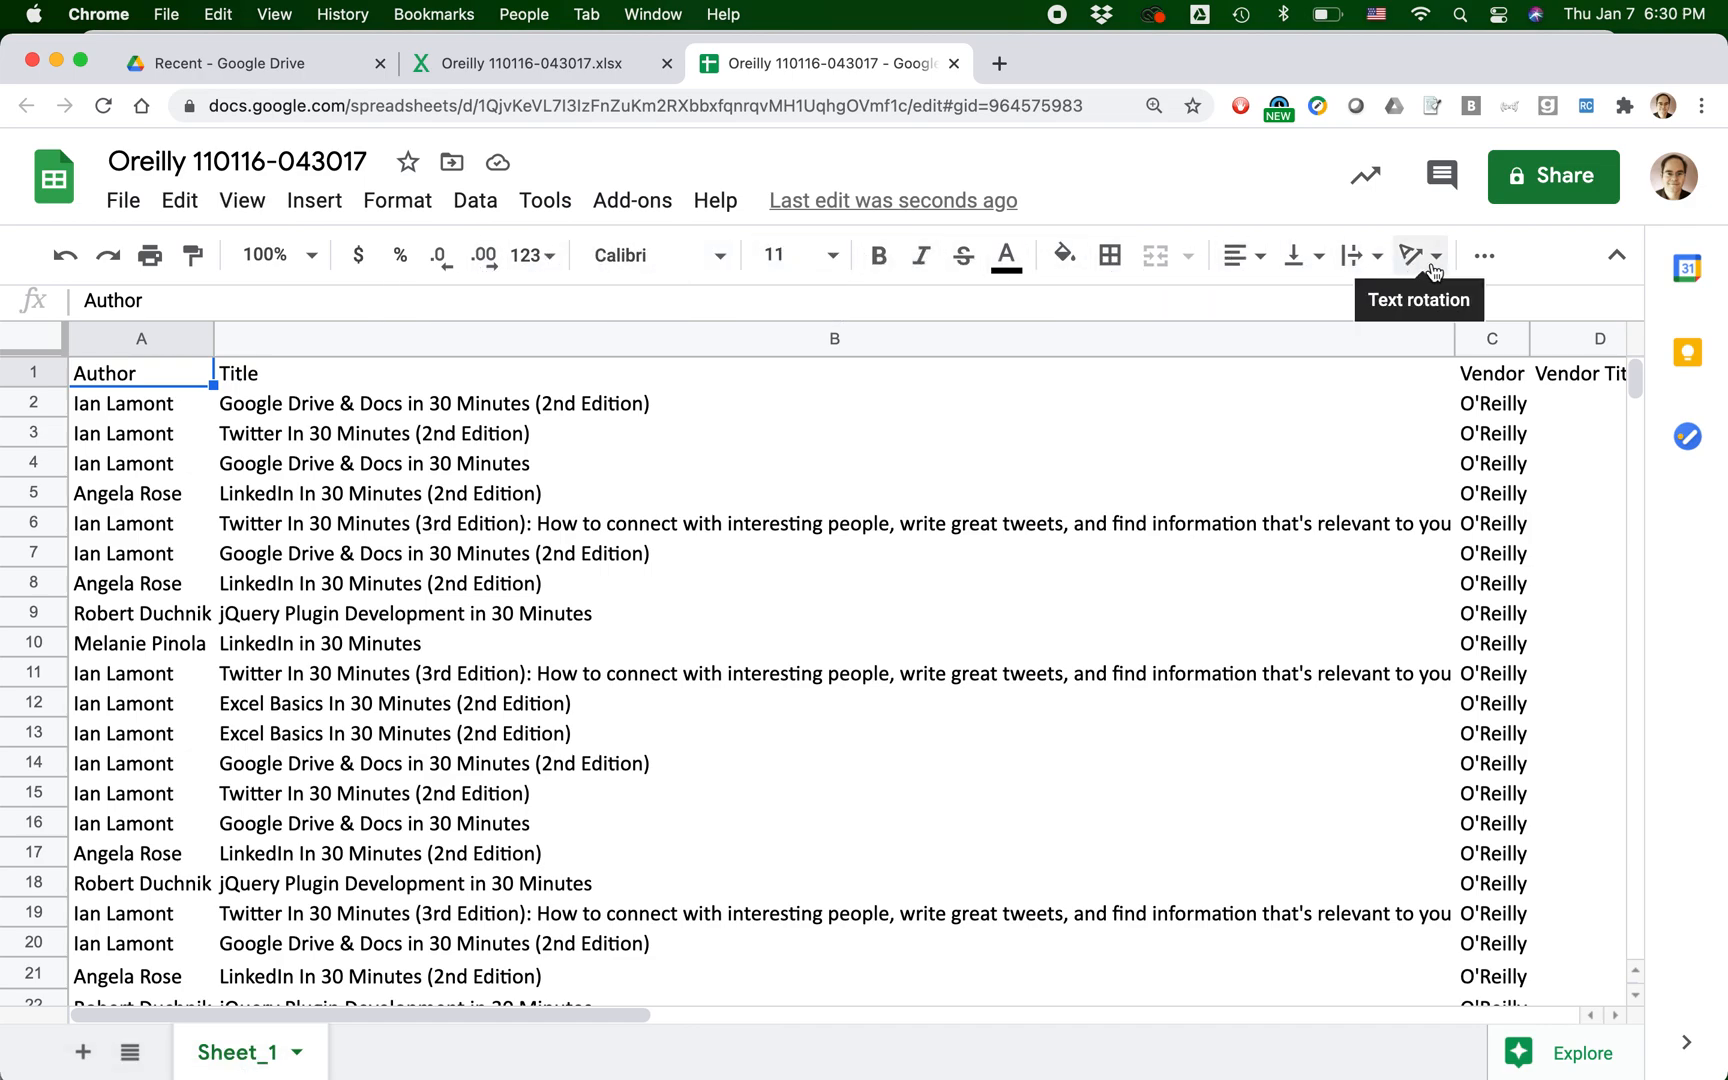
left_click(1483, 255)
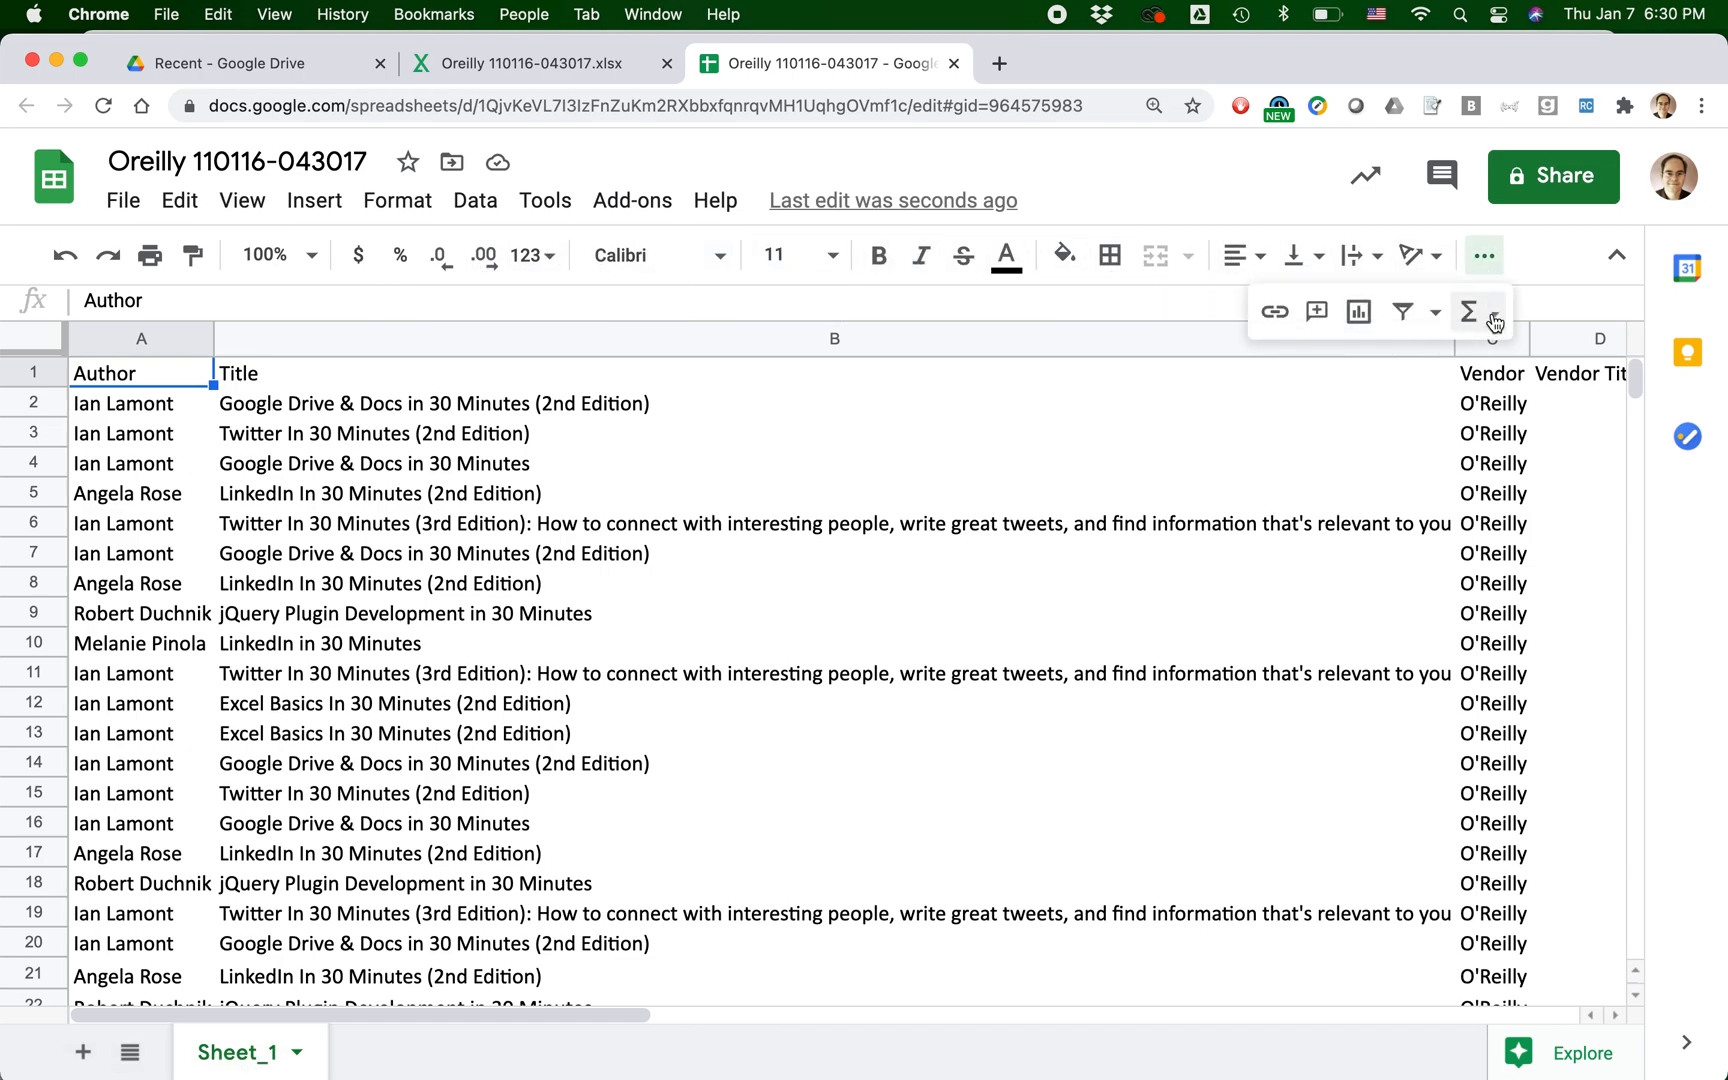
left_click(1471, 312)
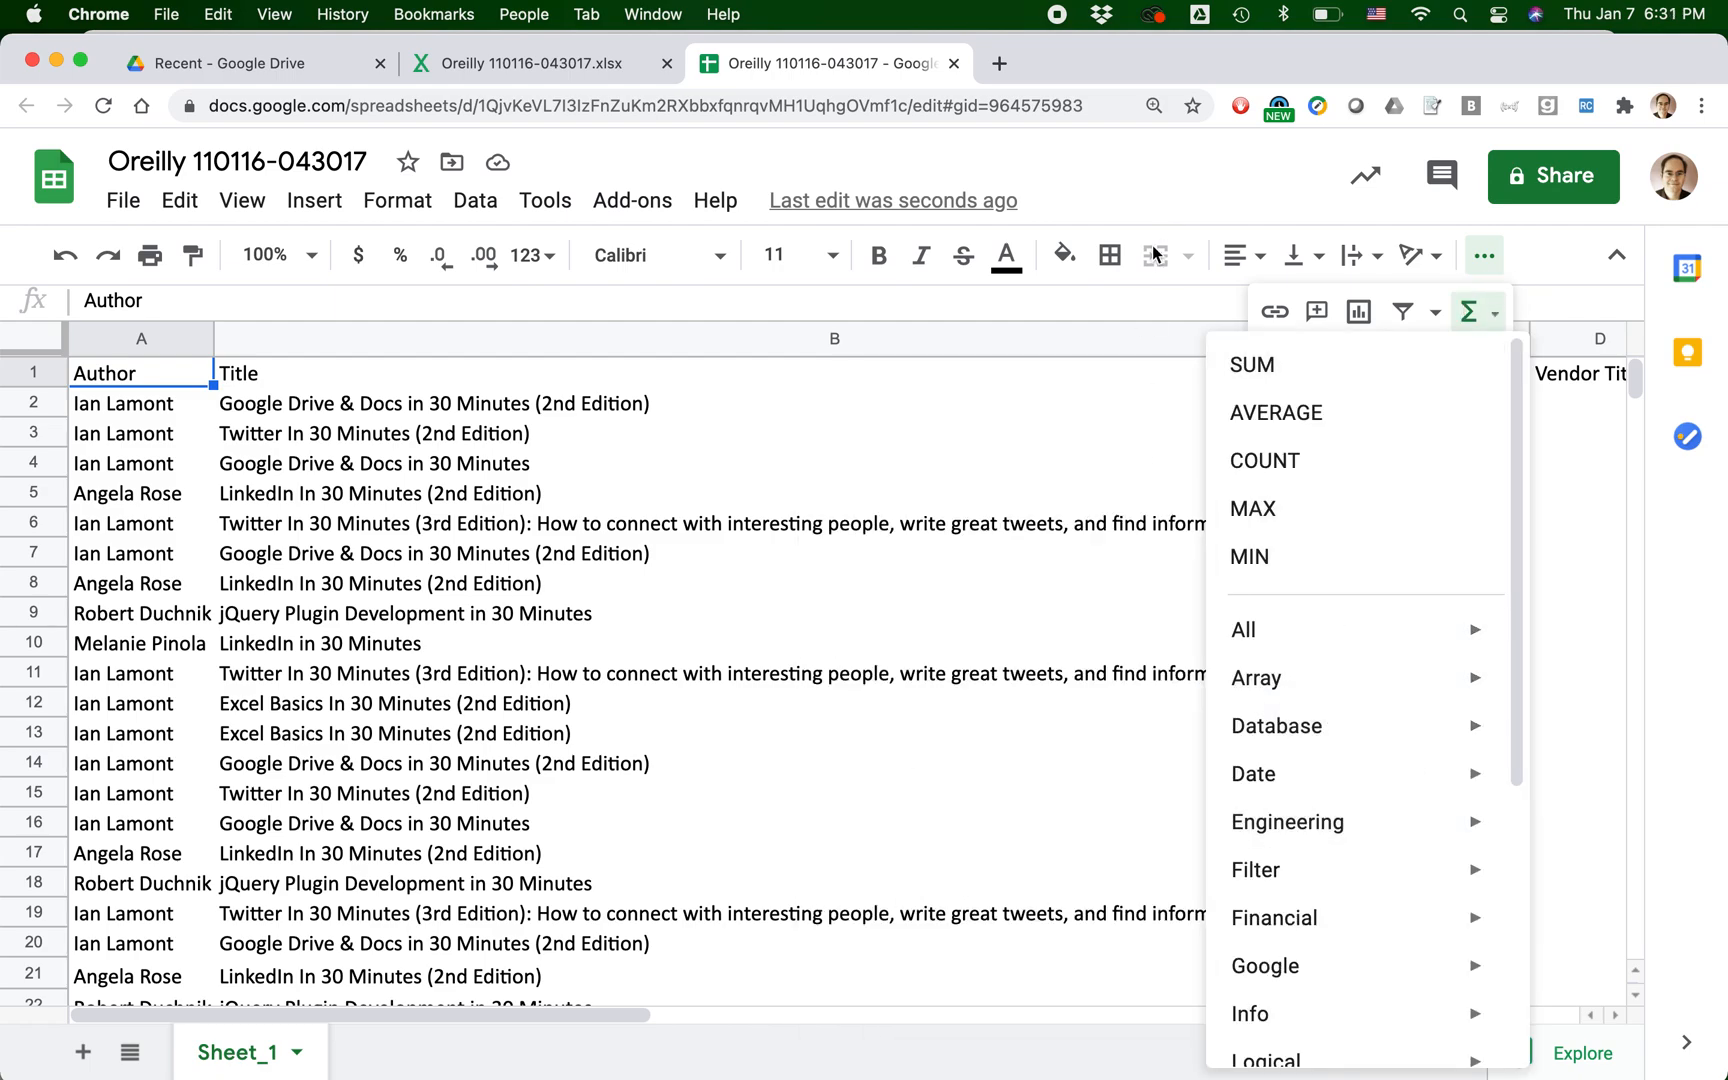
mouse_move(1358, 311)
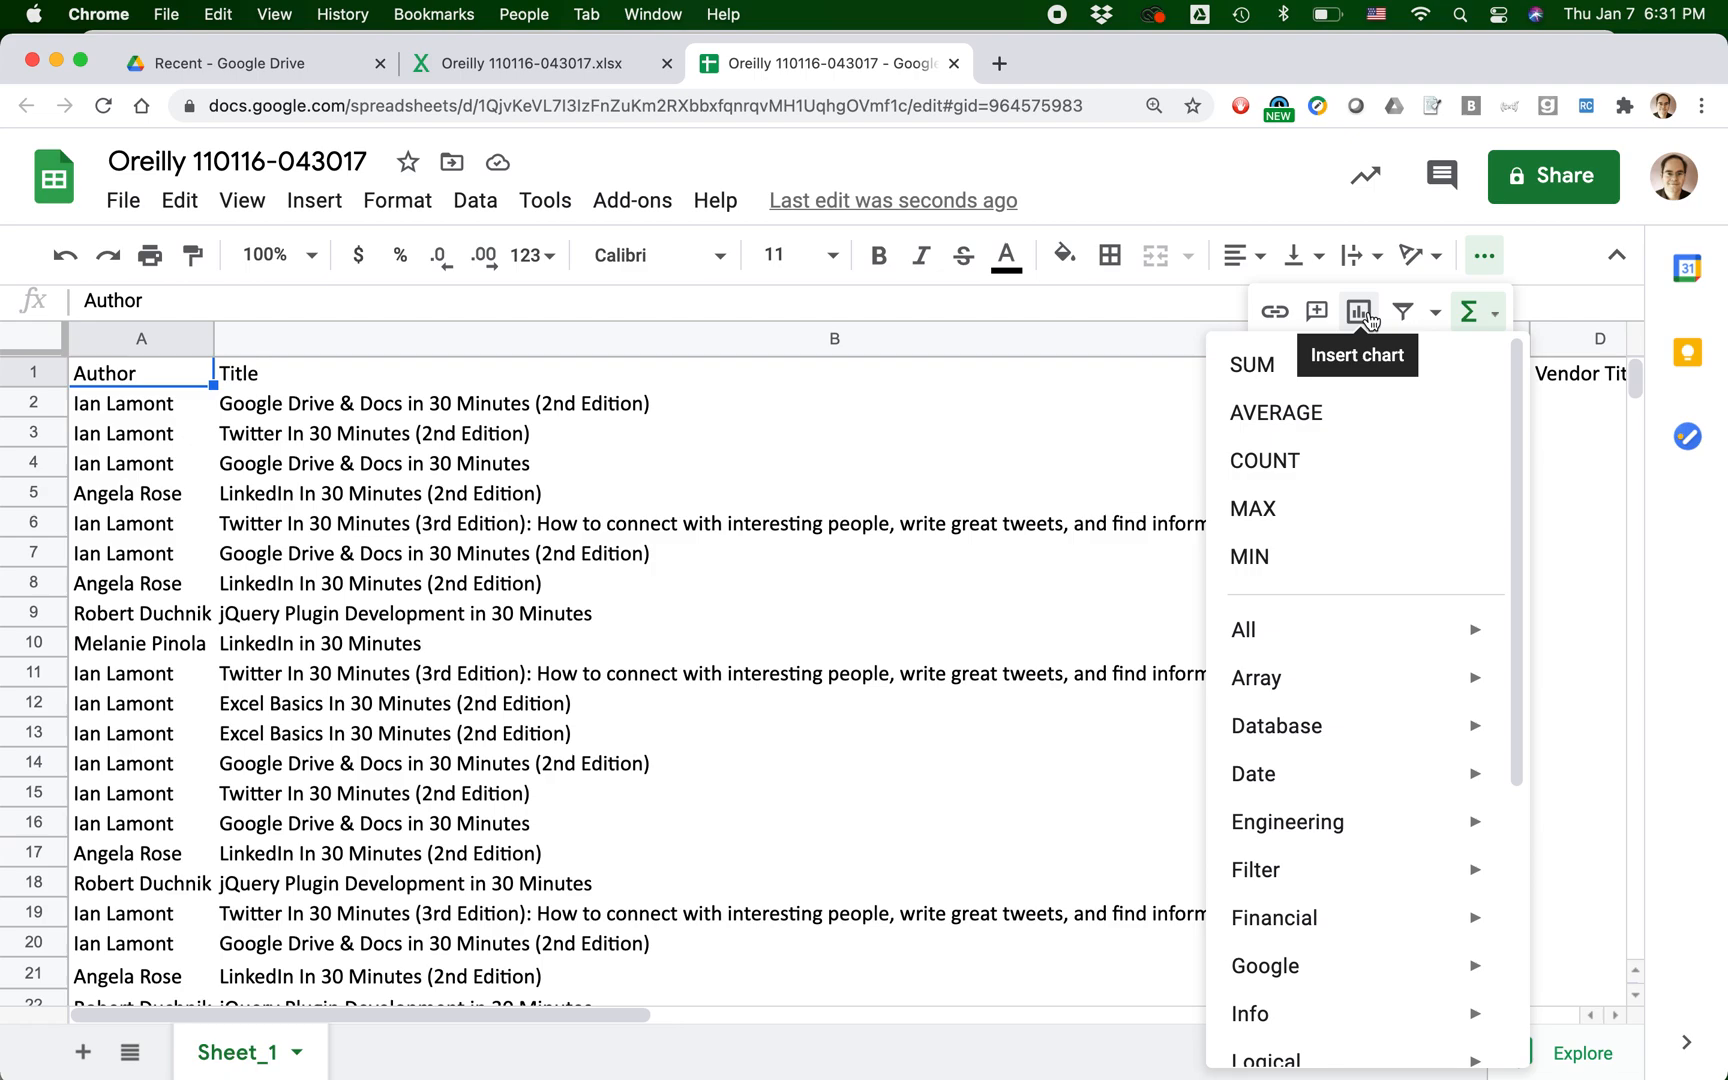
left_click(1165, 162)
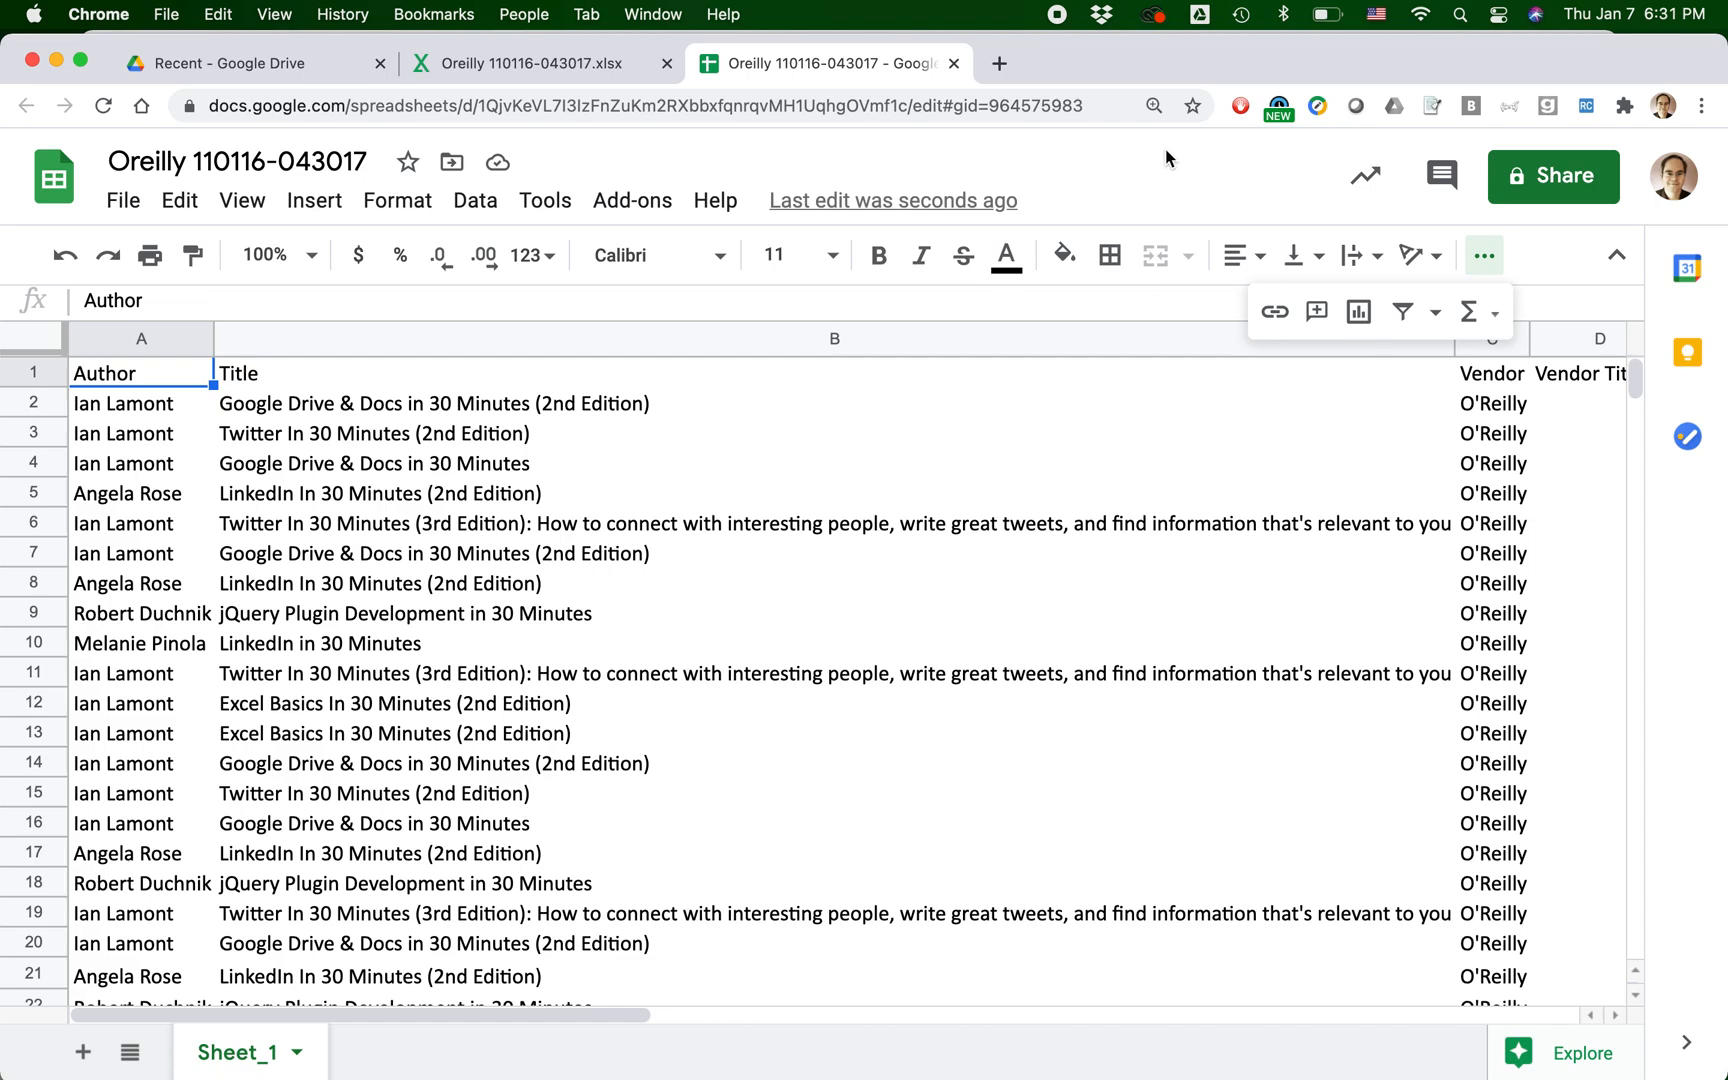
mouse_move(1082, 696)
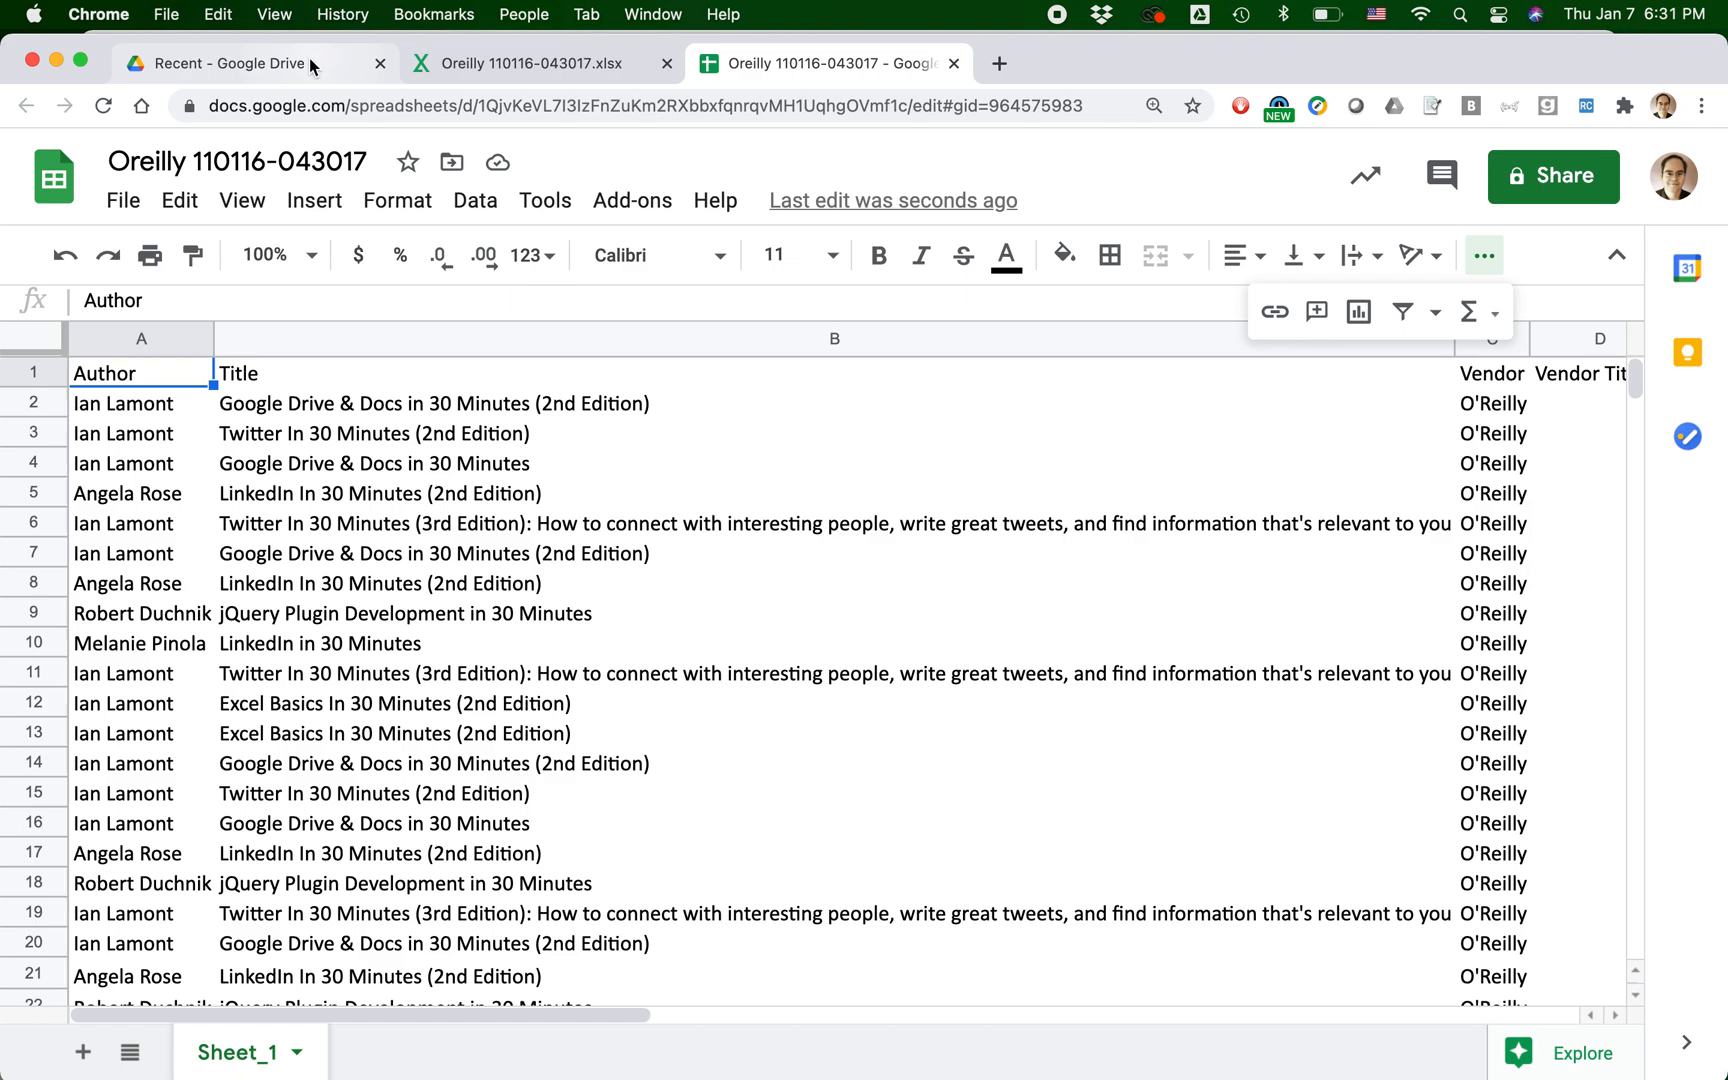
- Close the Oreilly workbook tab, then select the original xlsx and show its More actions
left_click(253, 63)
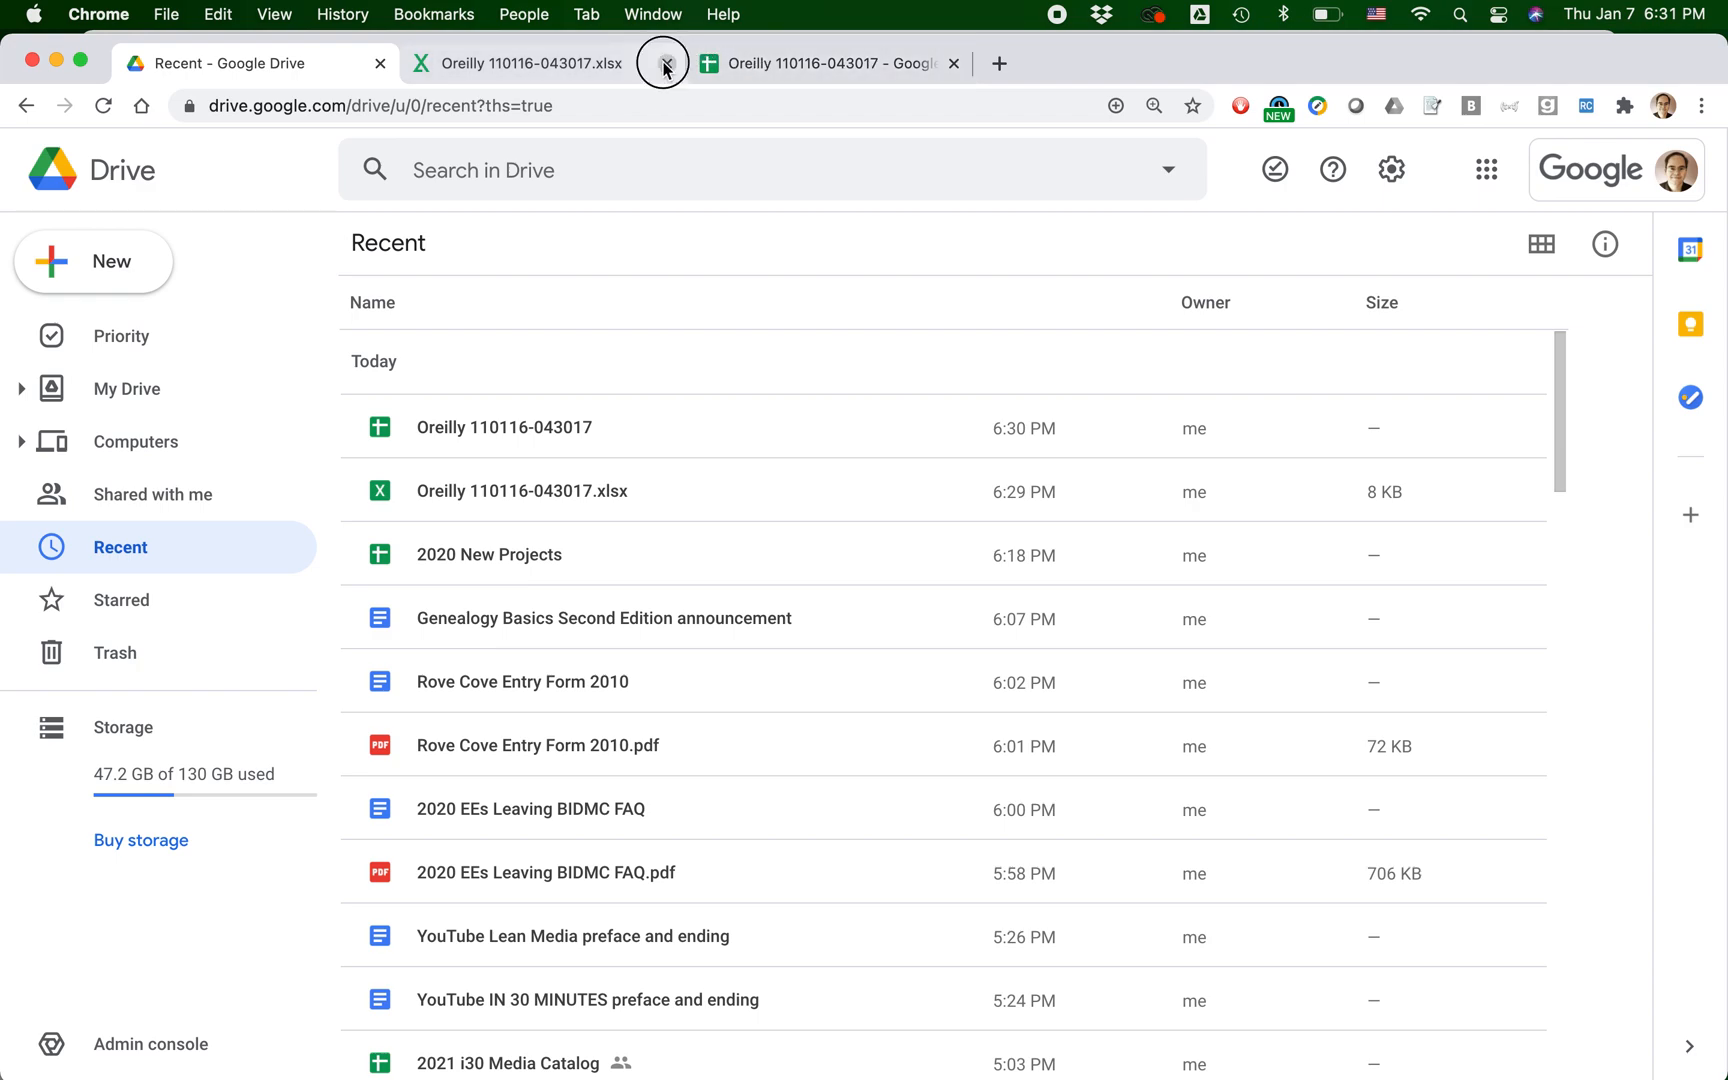
left_click(663, 63)
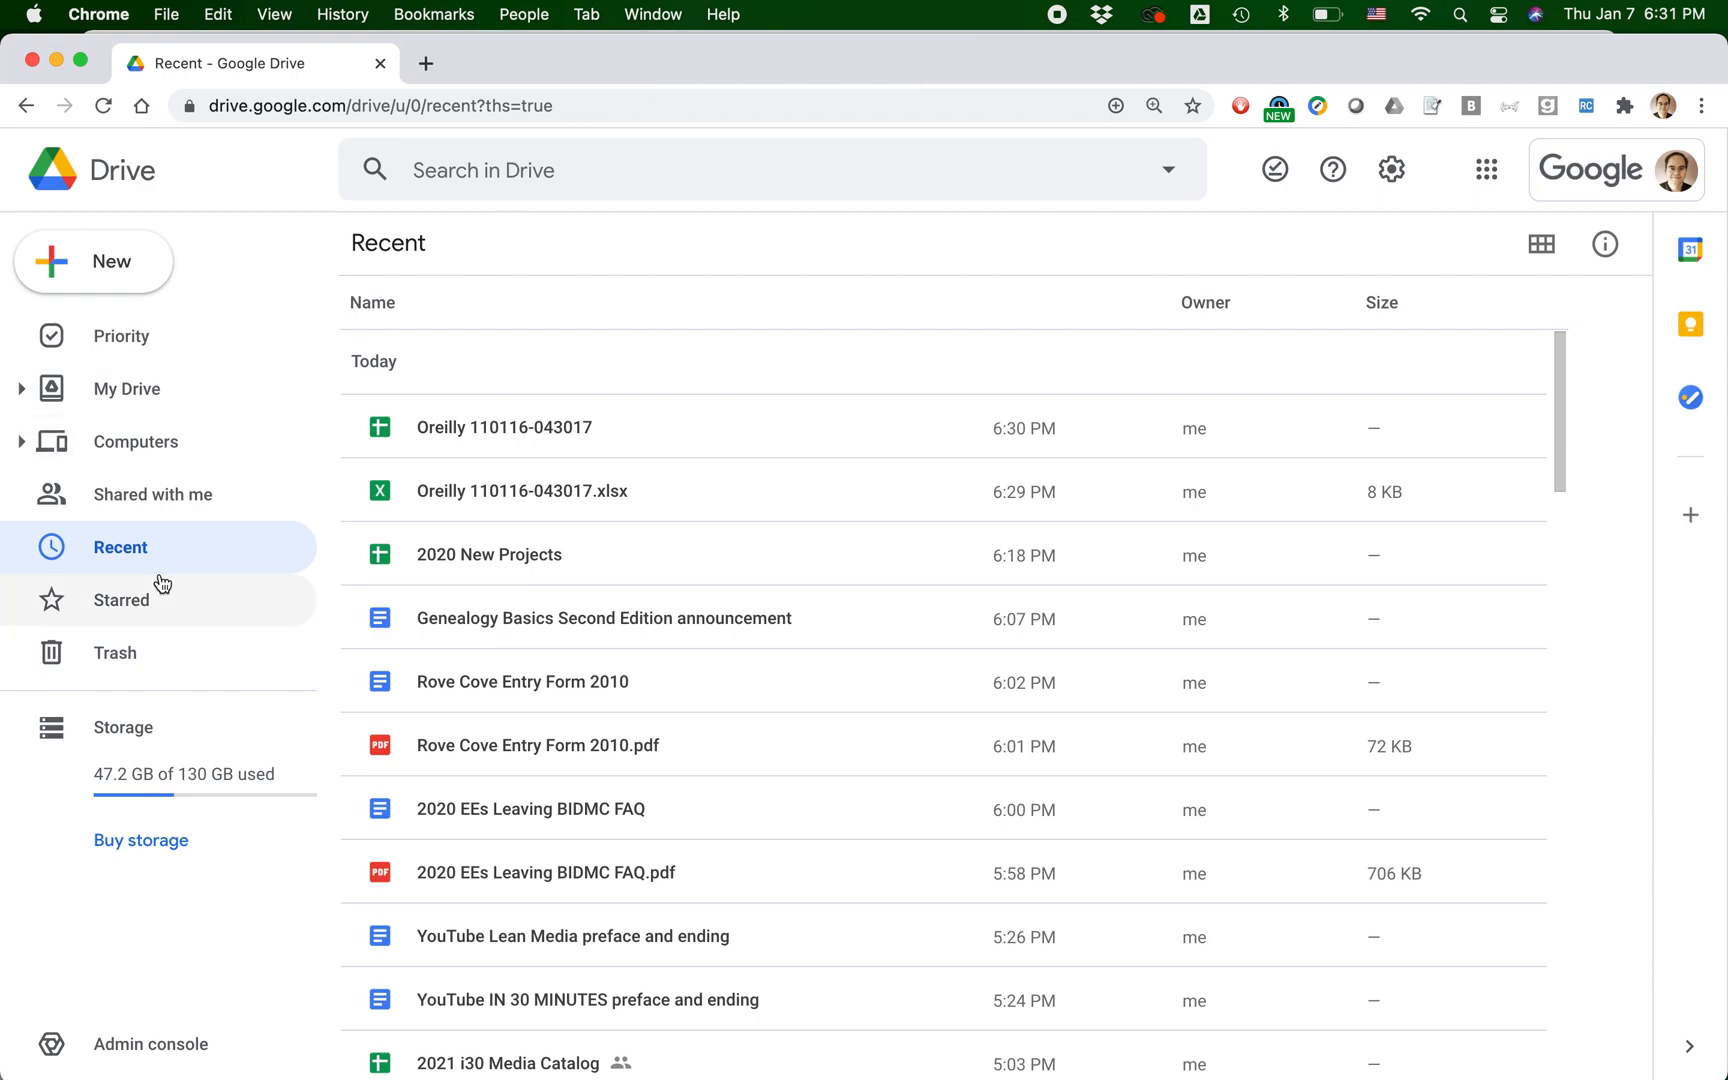
mouse_move(666, 494)
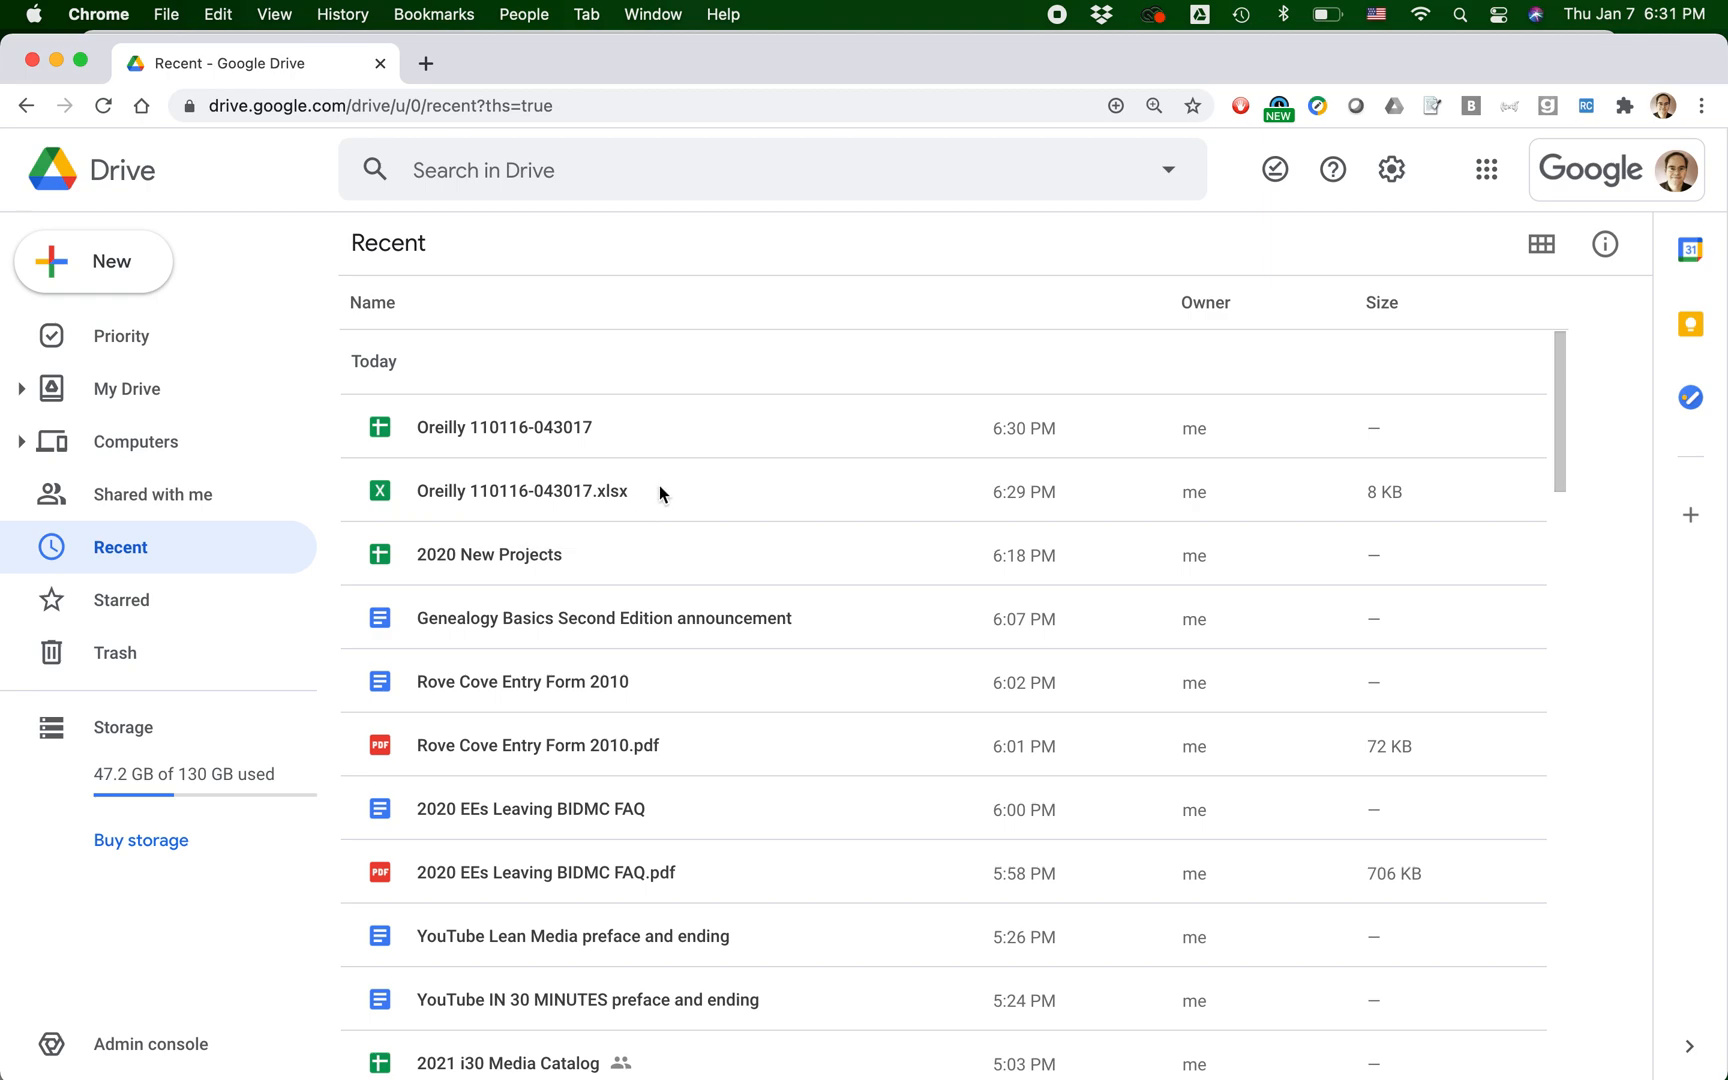
left_click(521, 490)
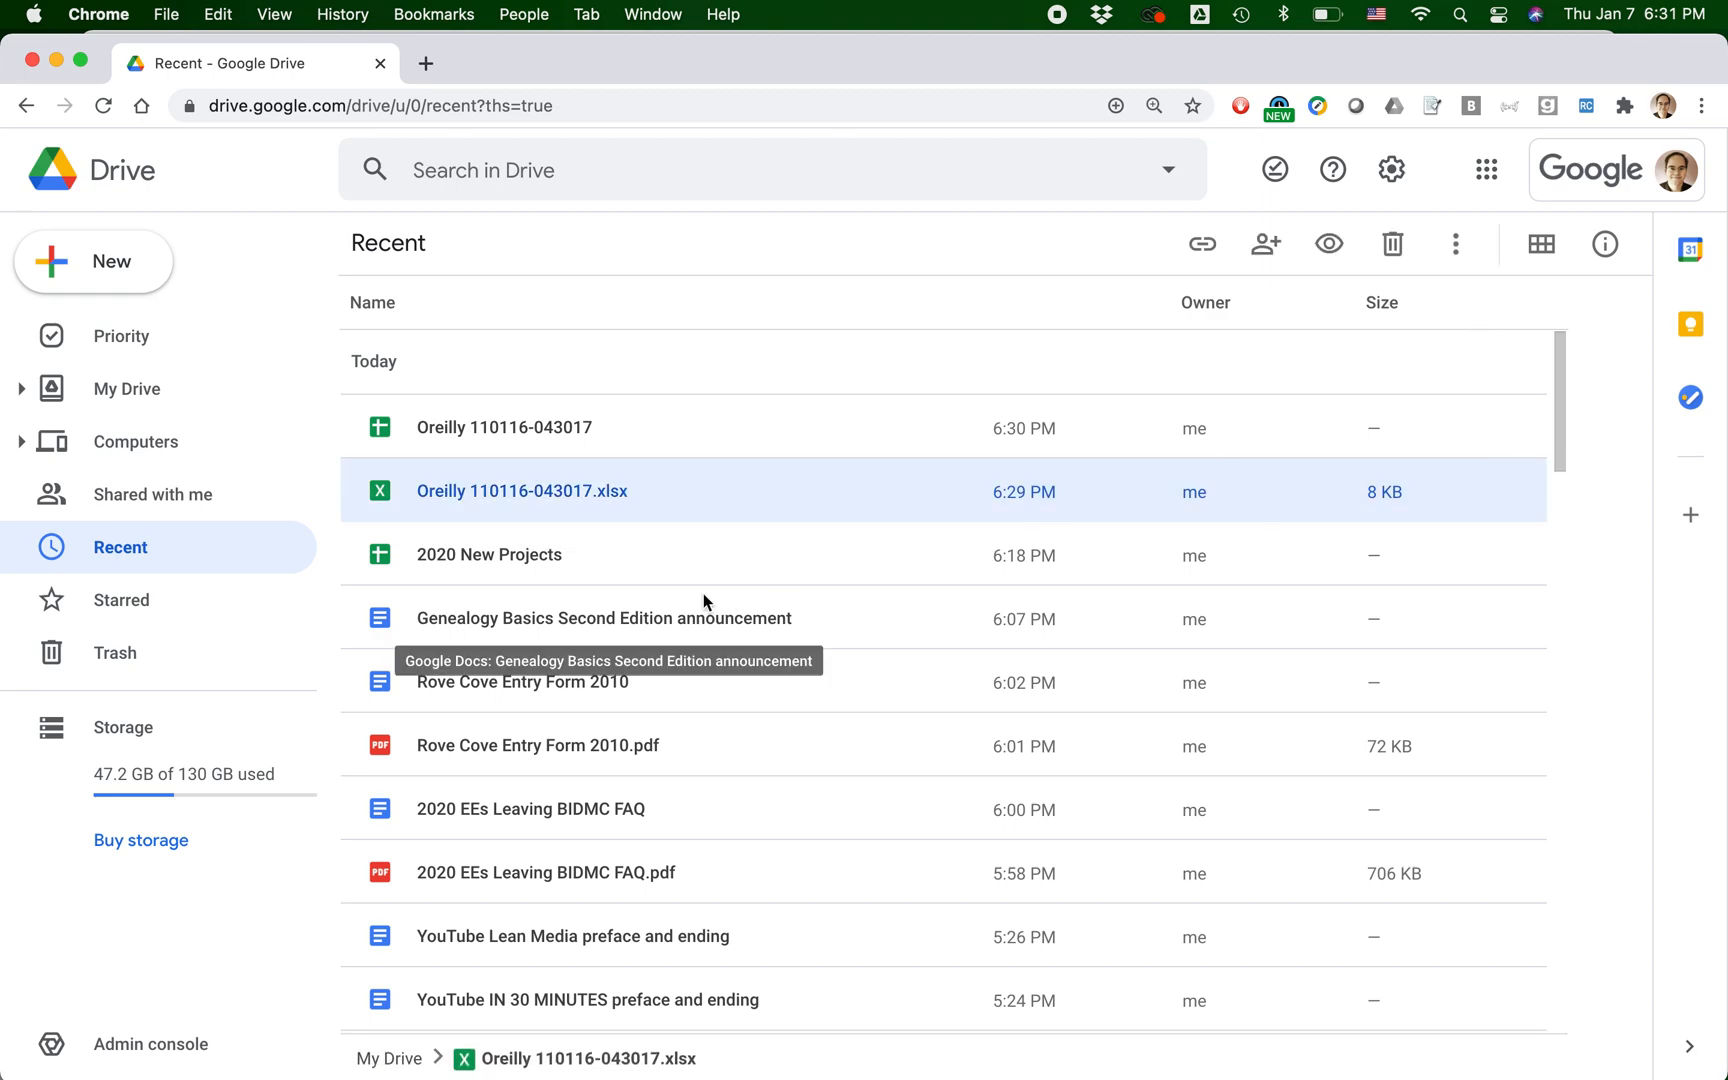
mouse_move(1456, 244)
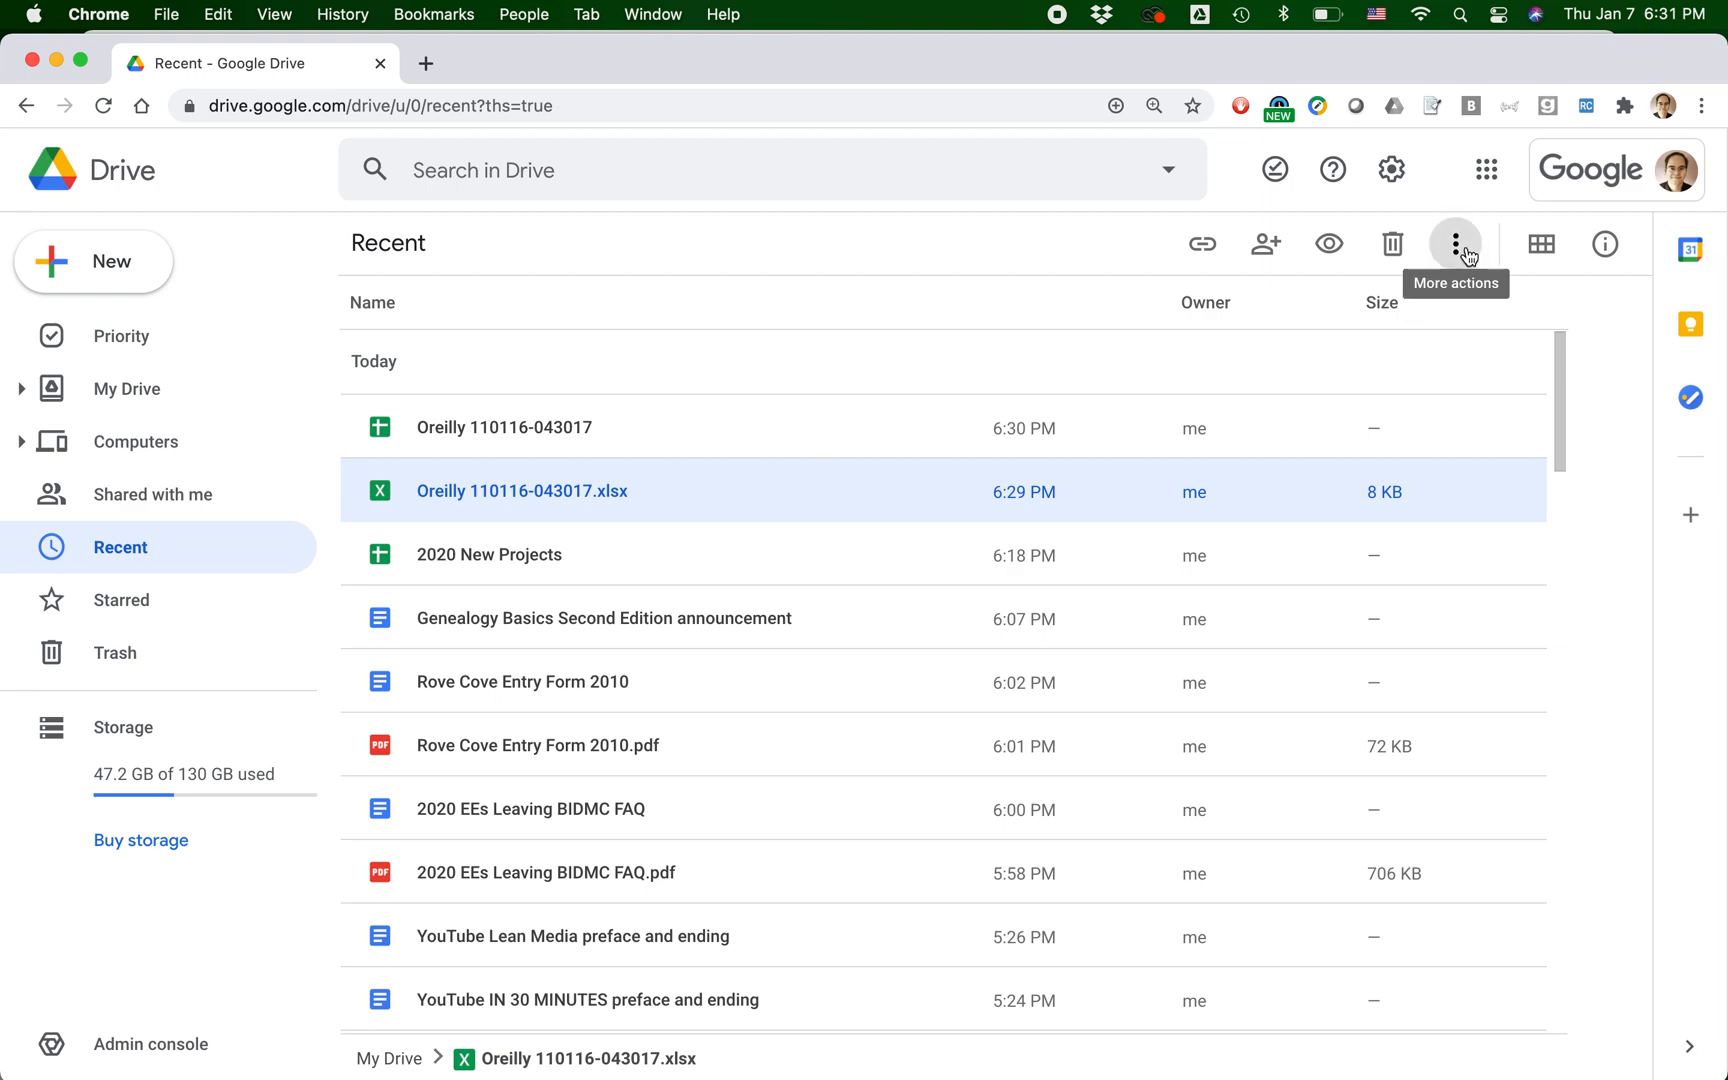
left_click(1455, 244)
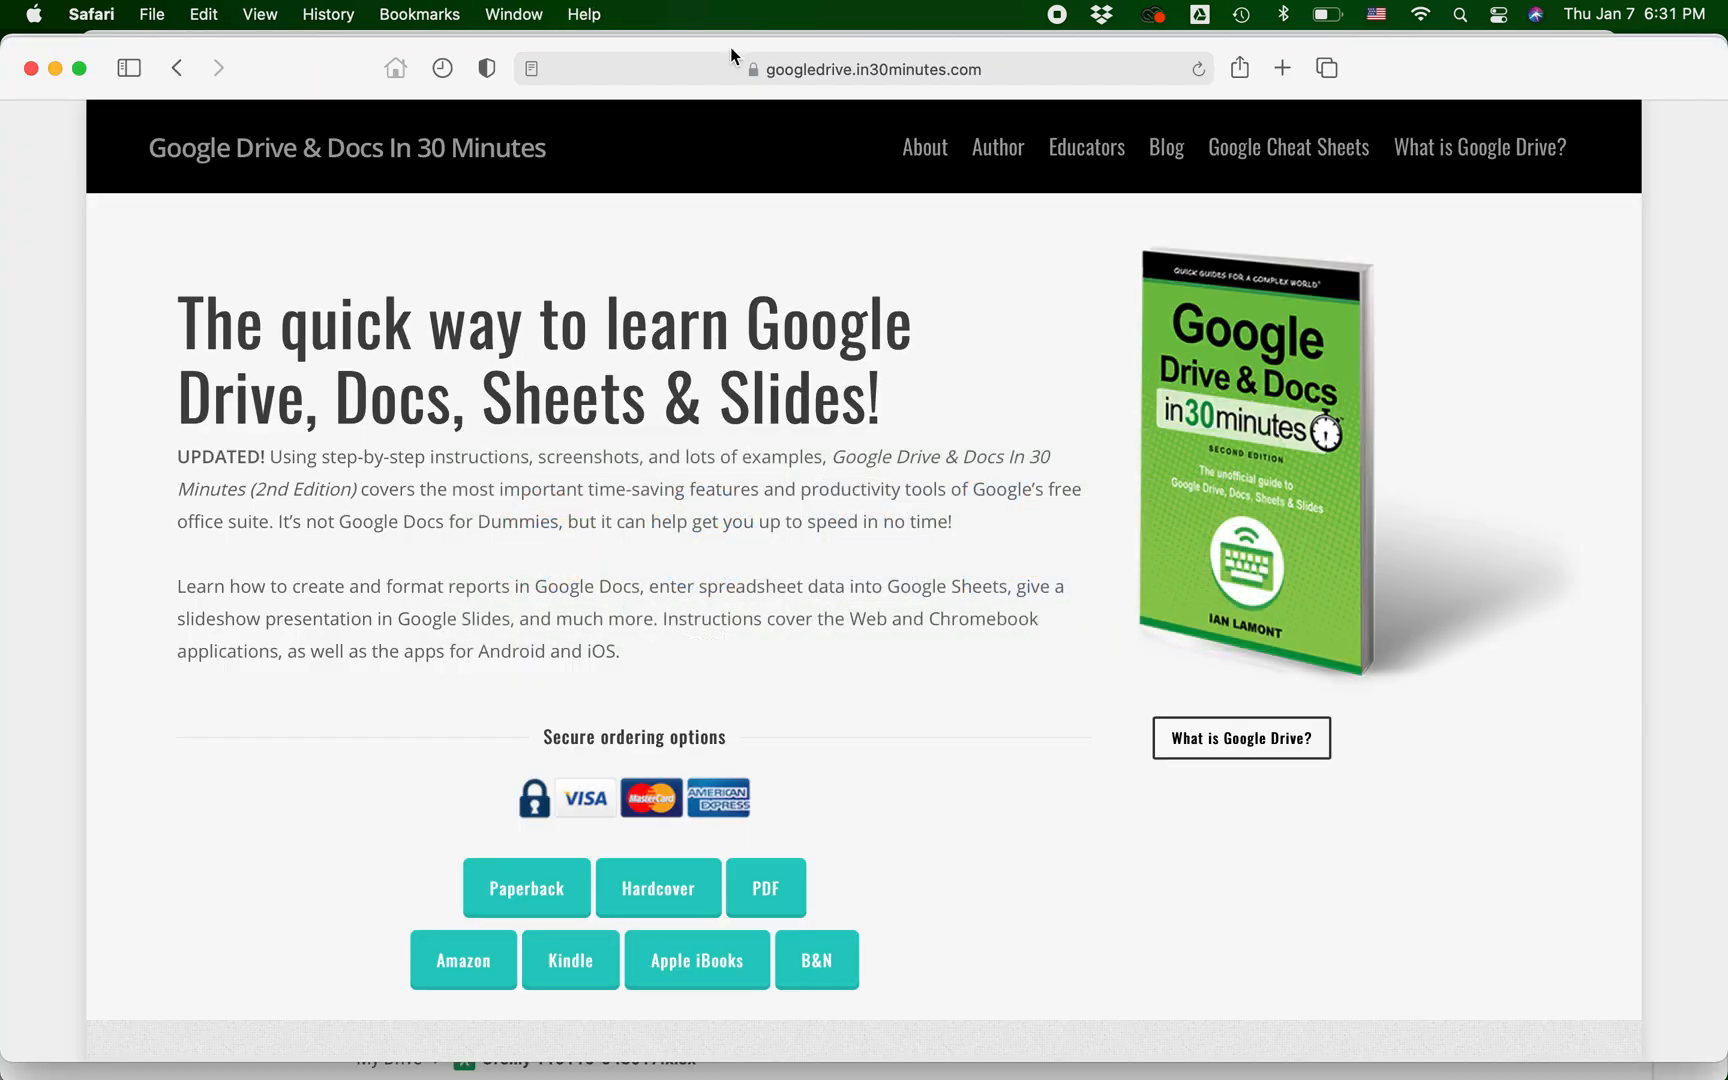
mouse_move(1061, 885)
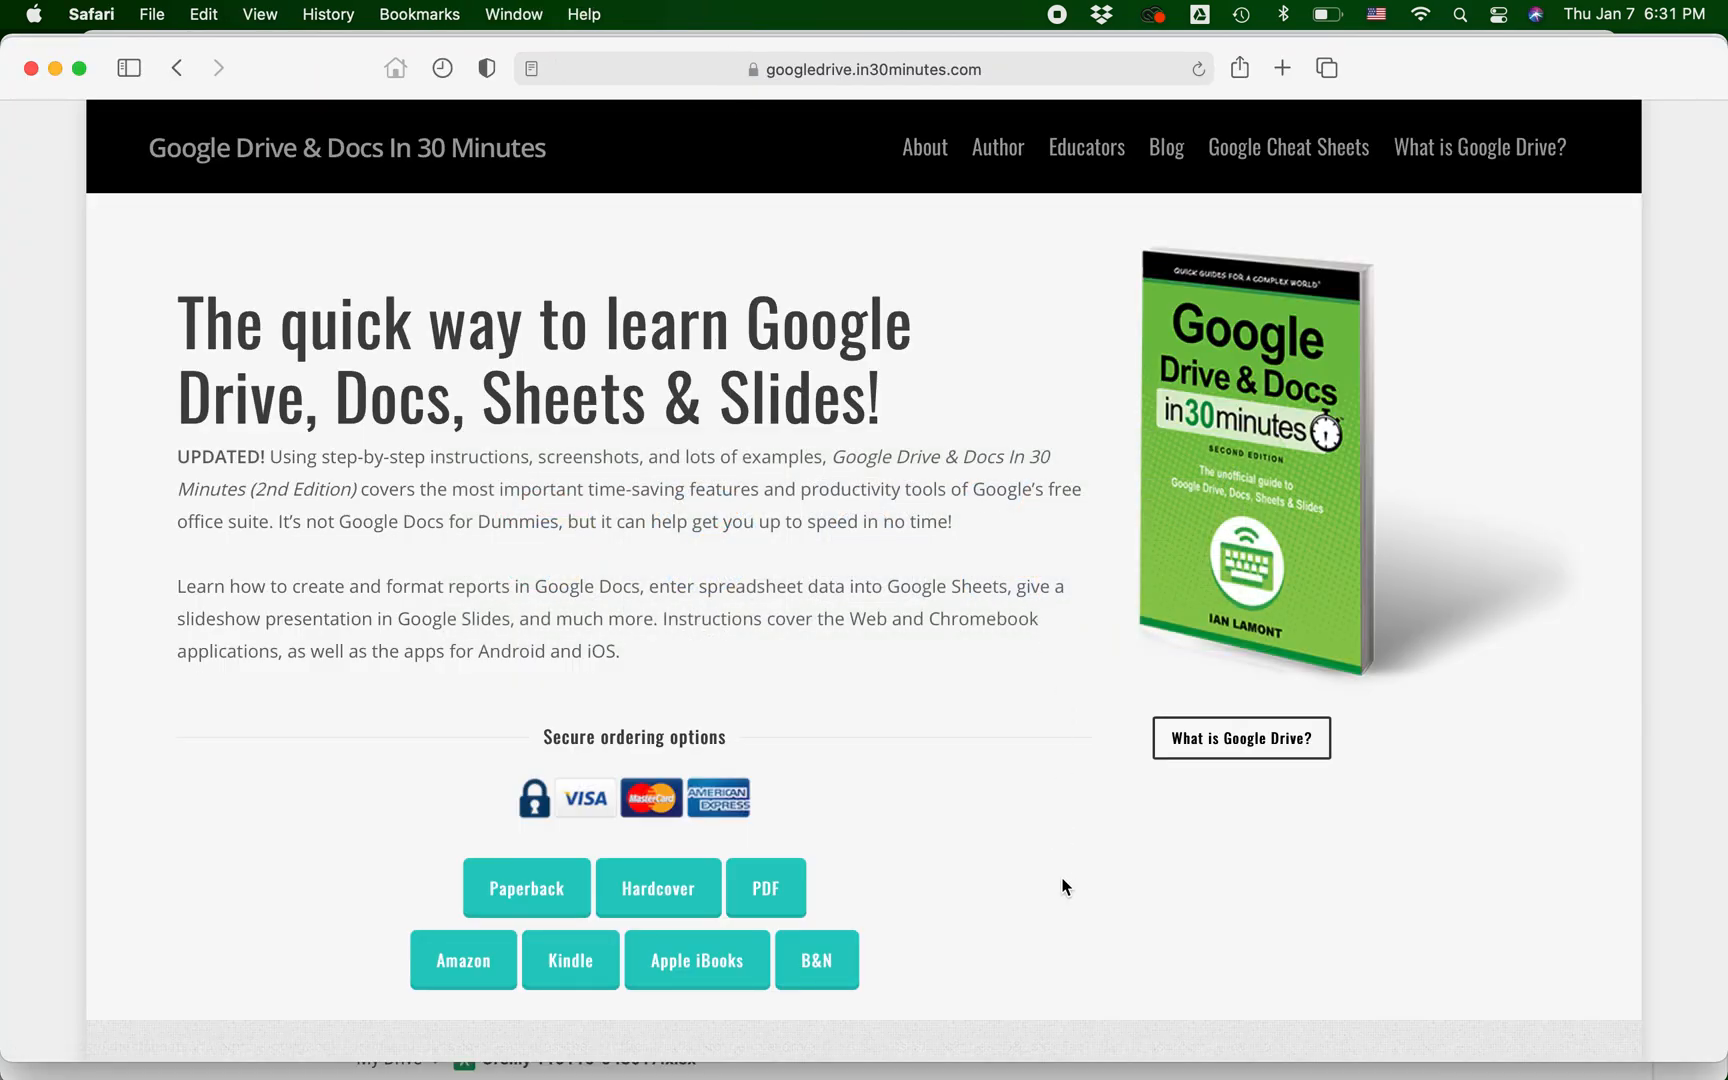